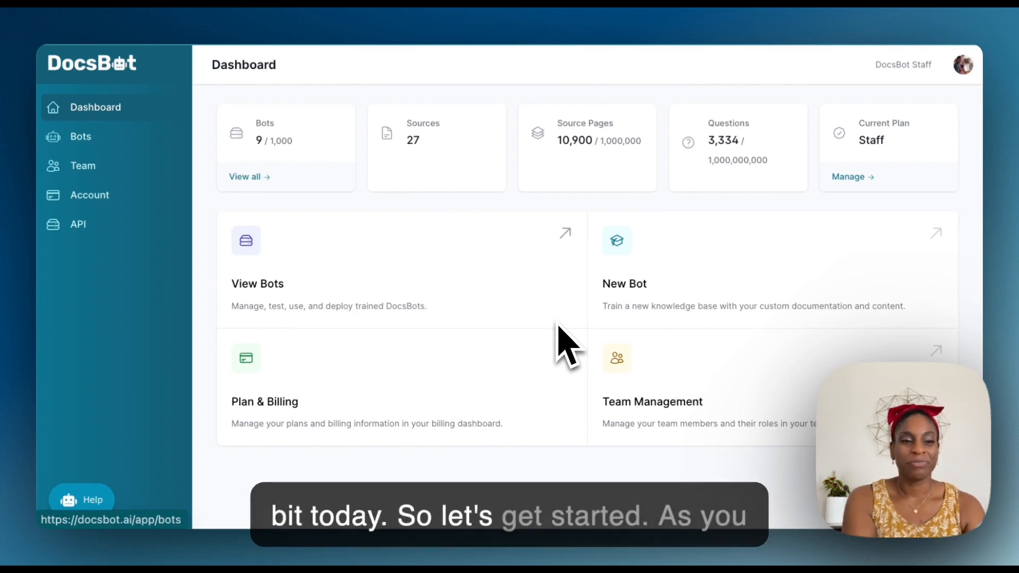
pyautogui.moveTo(517, 331)
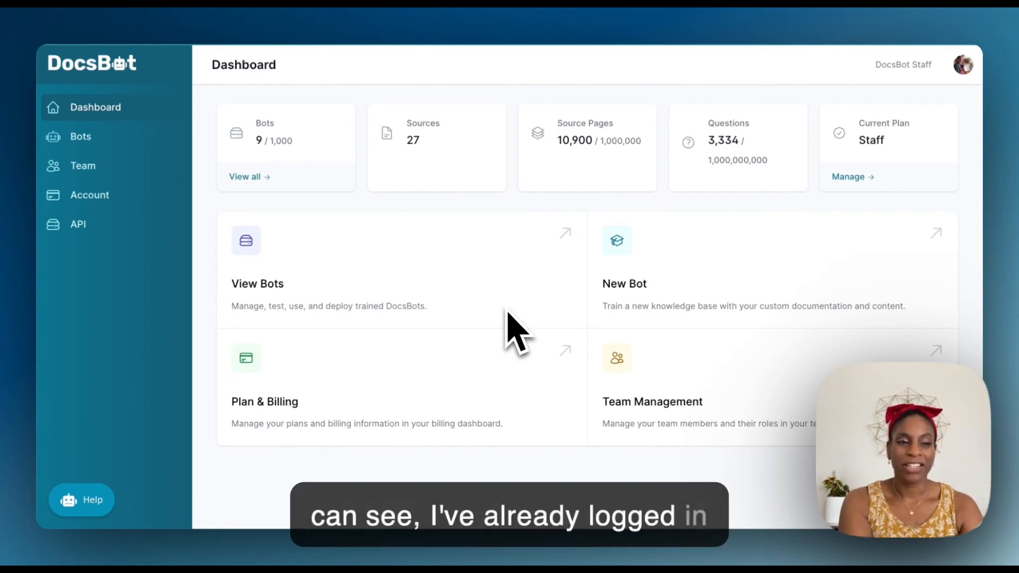
pyautogui.moveTo(357, 299)
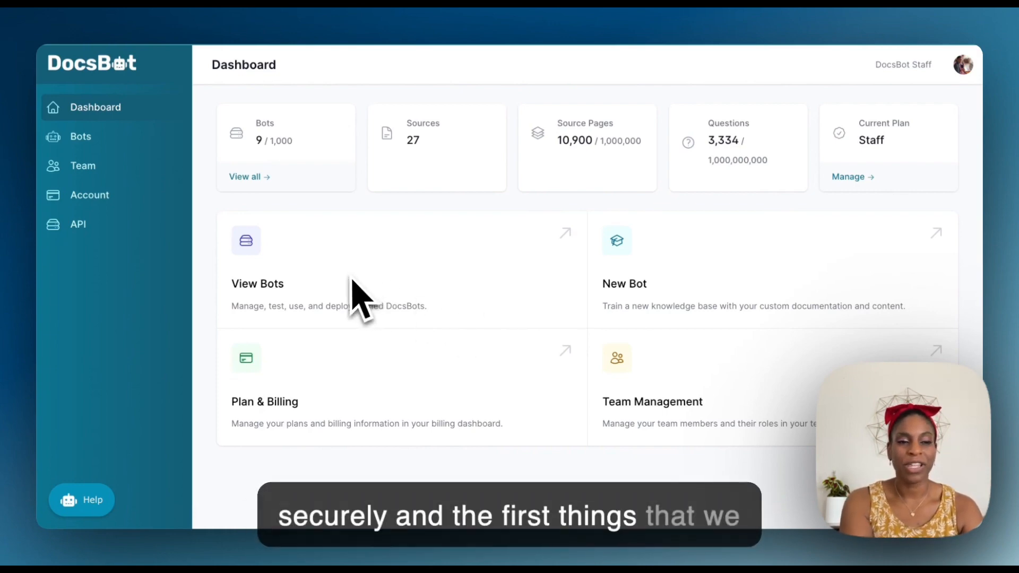
pyautogui.moveTo(273, 254)
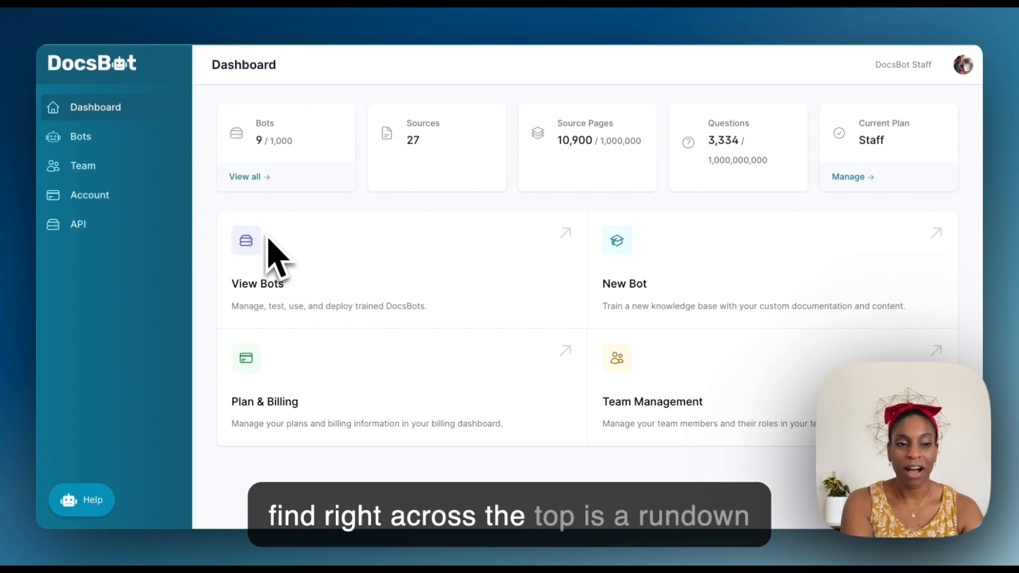
pyautogui.moveTo(266, 221)
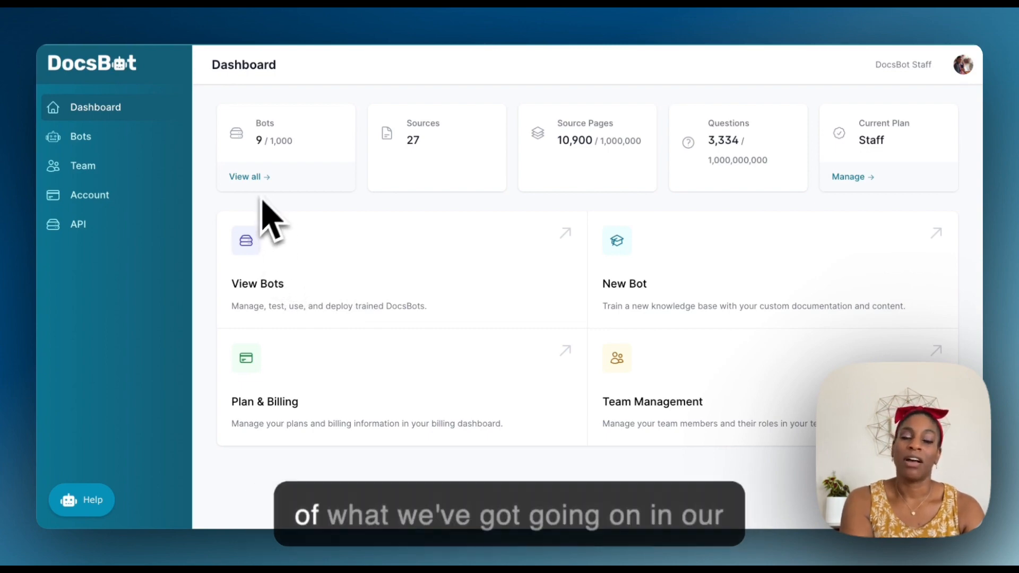
pyautogui.moveTo(266, 234)
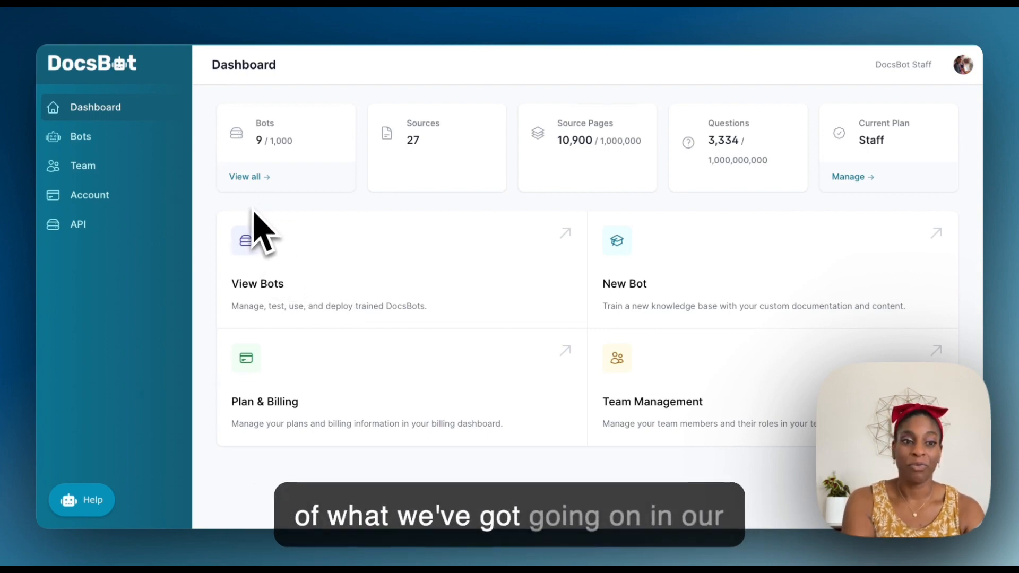
pyautogui.moveTo(273, 202)
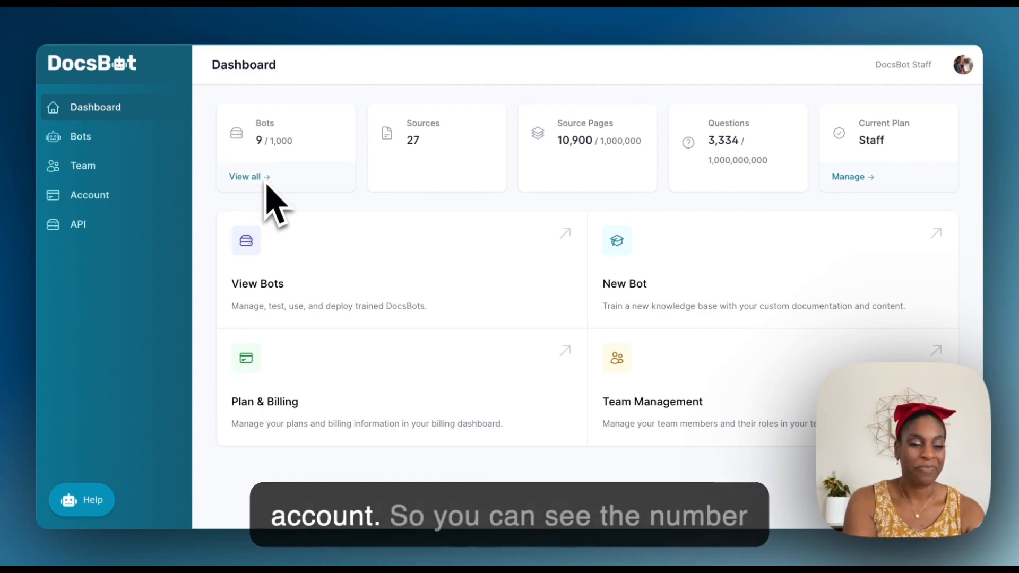
pyautogui.moveTo(284, 175)
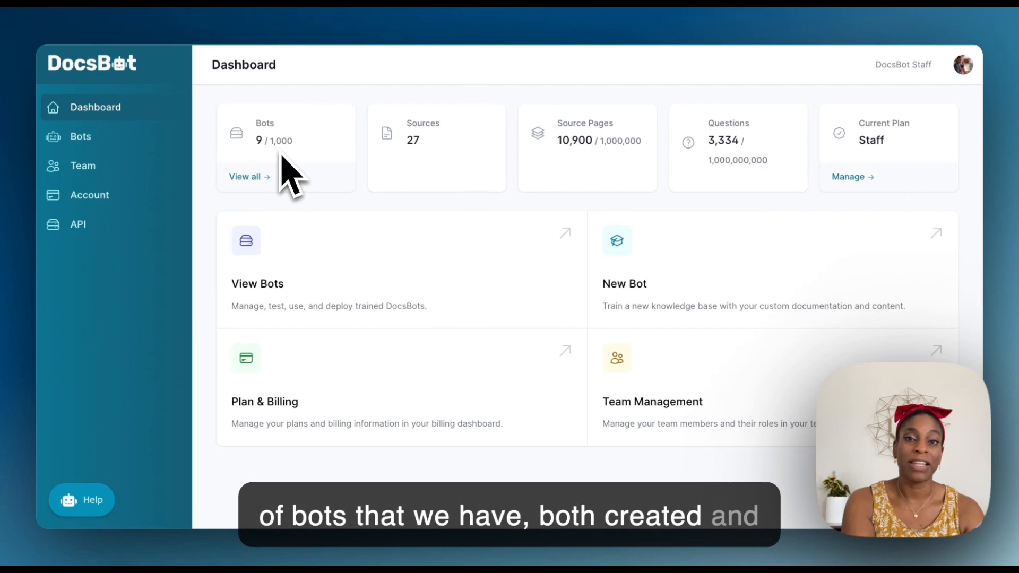
pyautogui.moveTo(416, 176)
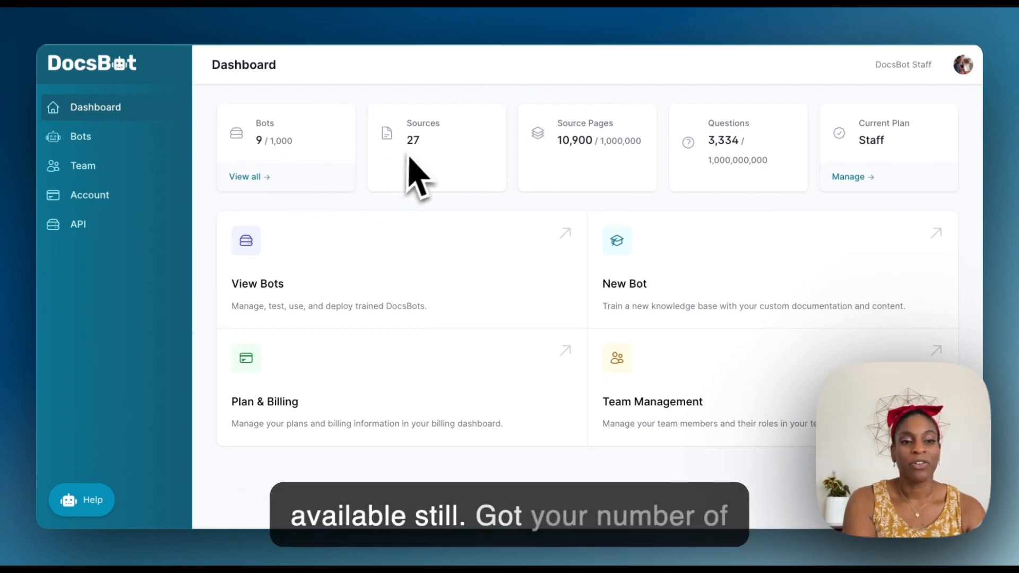
pyautogui.moveTo(598, 228)
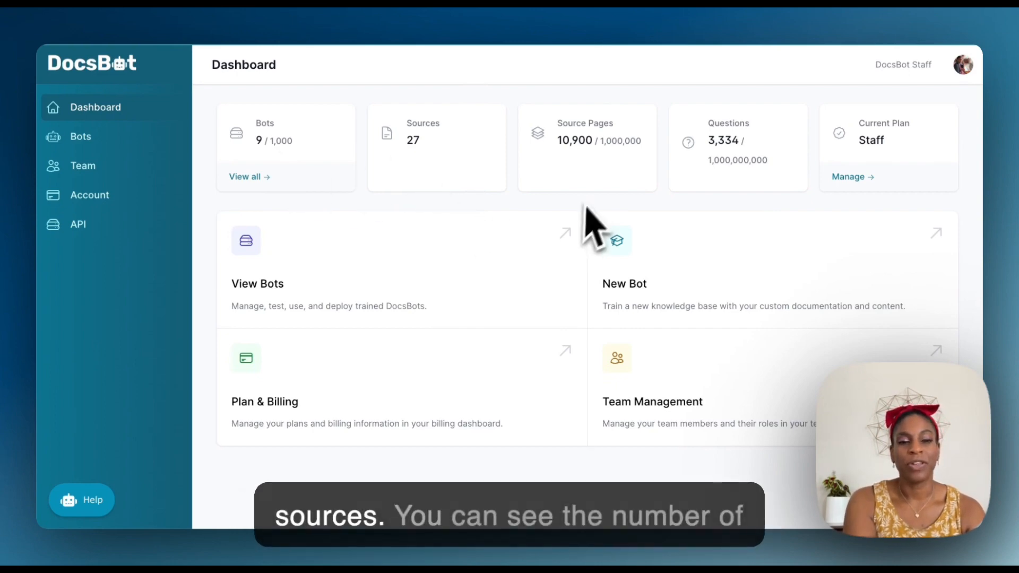
pyautogui.moveTo(589, 188)
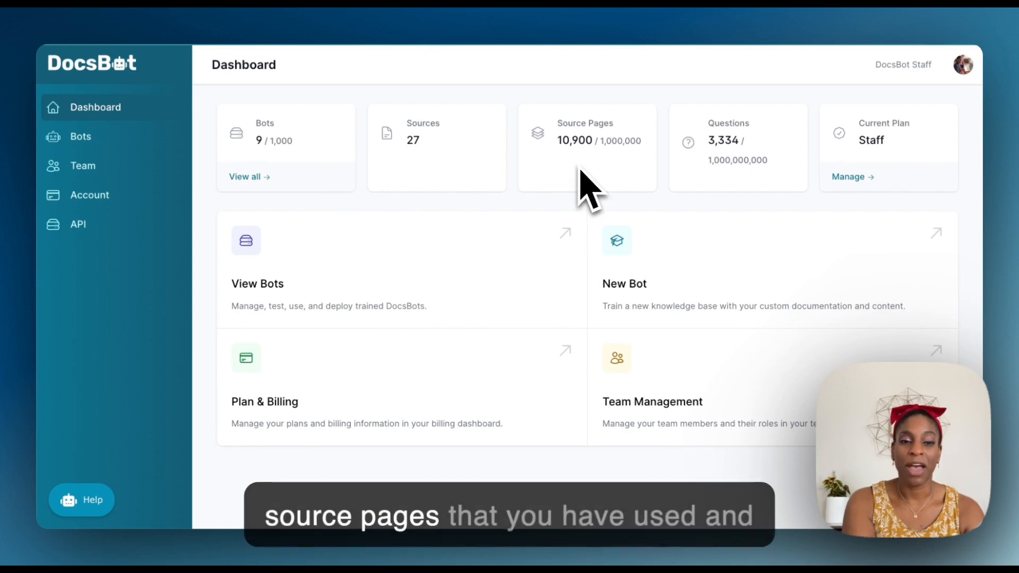
pyautogui.moveTo(617, 195)
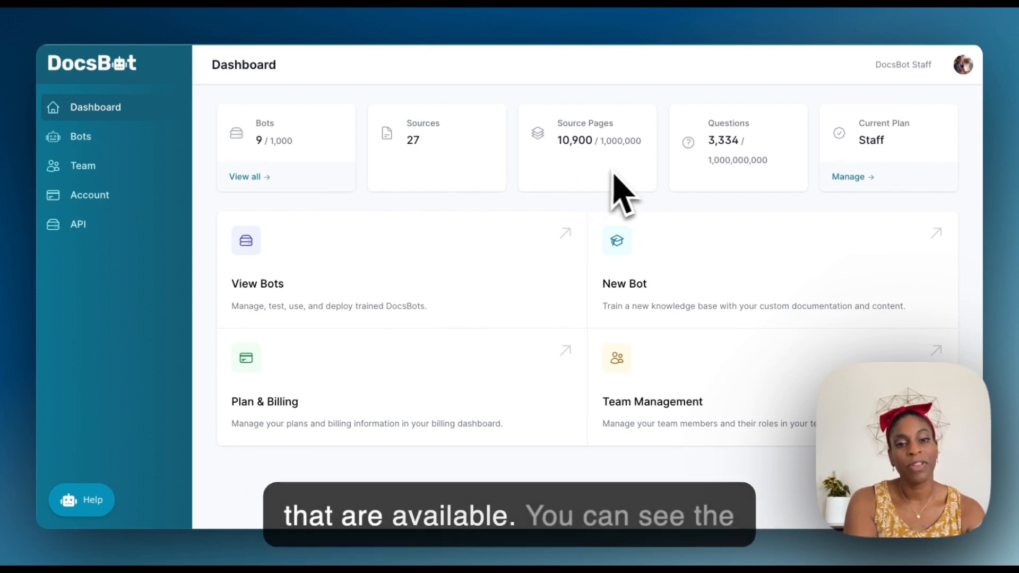
pyautogui.moveTo(727, 188)
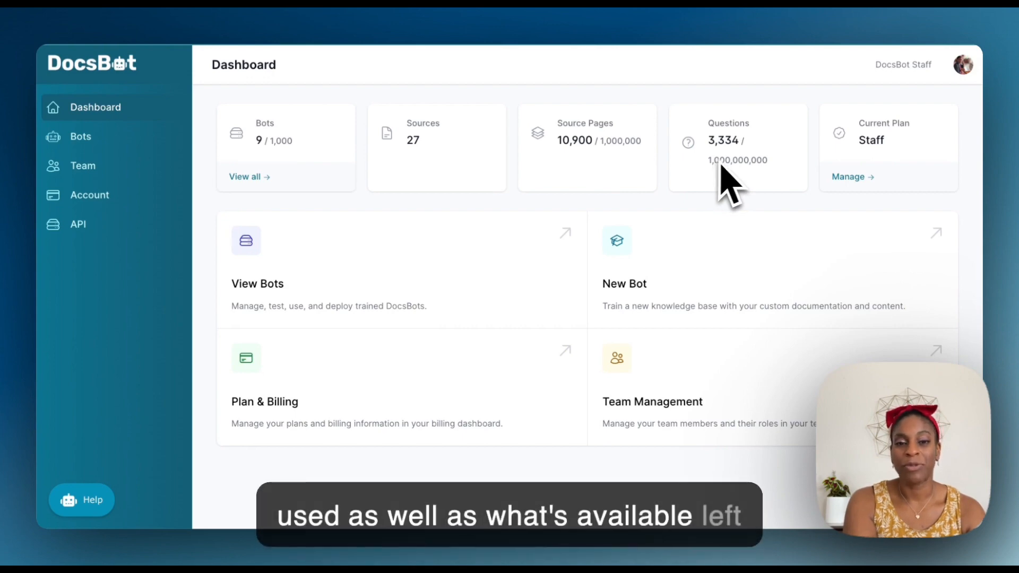
pyautogui.moveTo(891, 179)
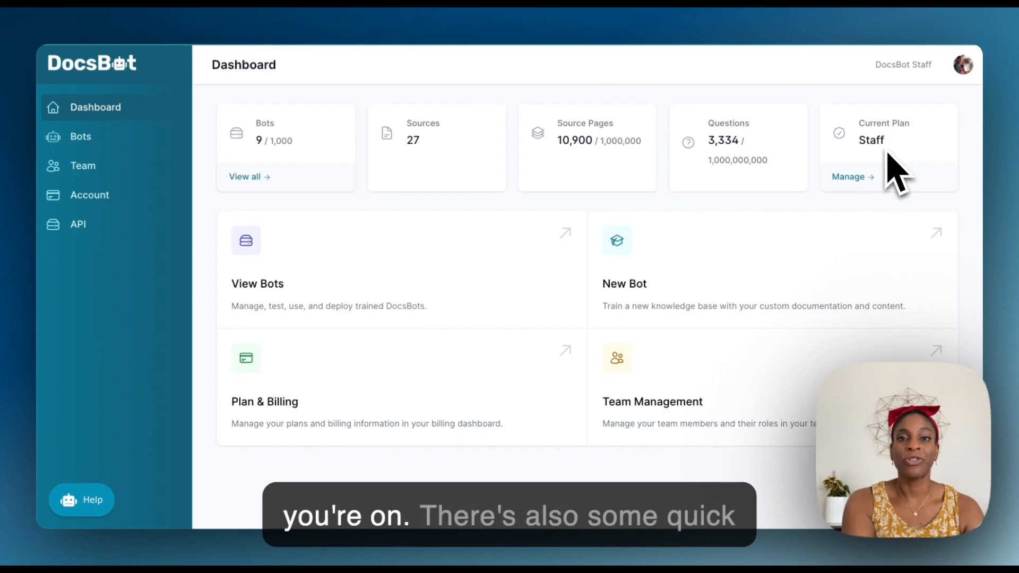
pyautogui.moveTo(696, 228)
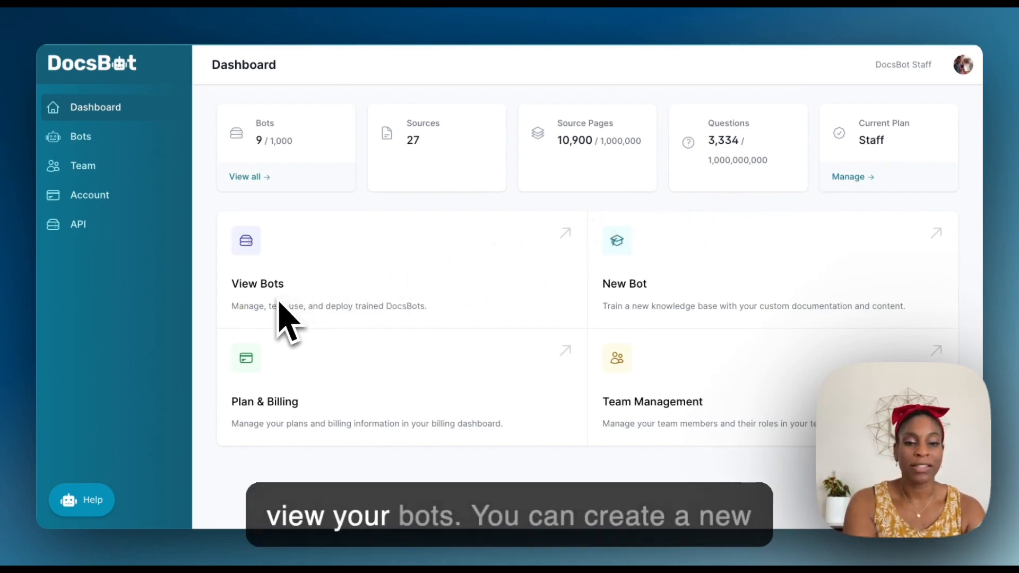
pyautogui.moveTo(637, 338)
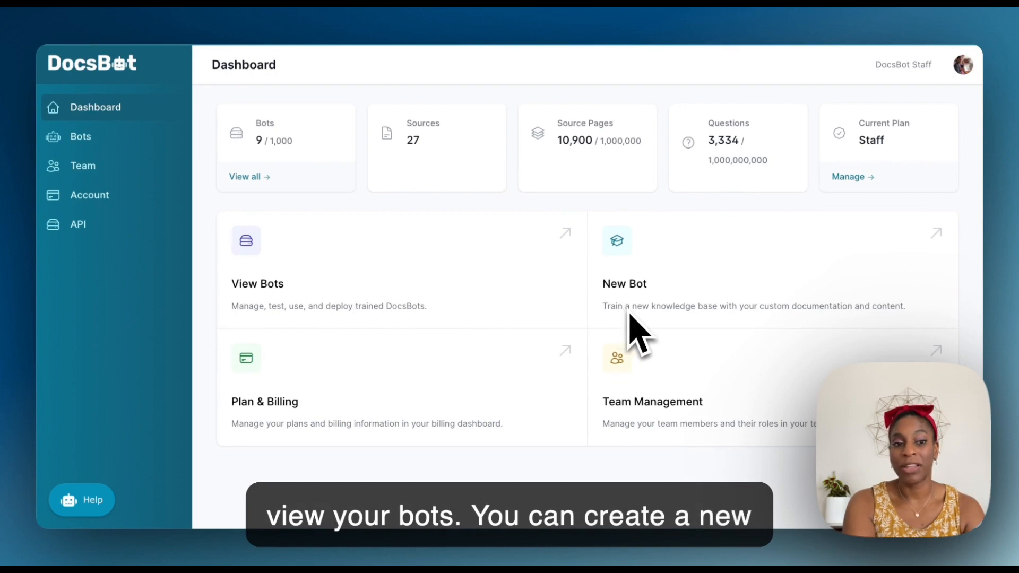
pyautogui.moveTo(297, 432)
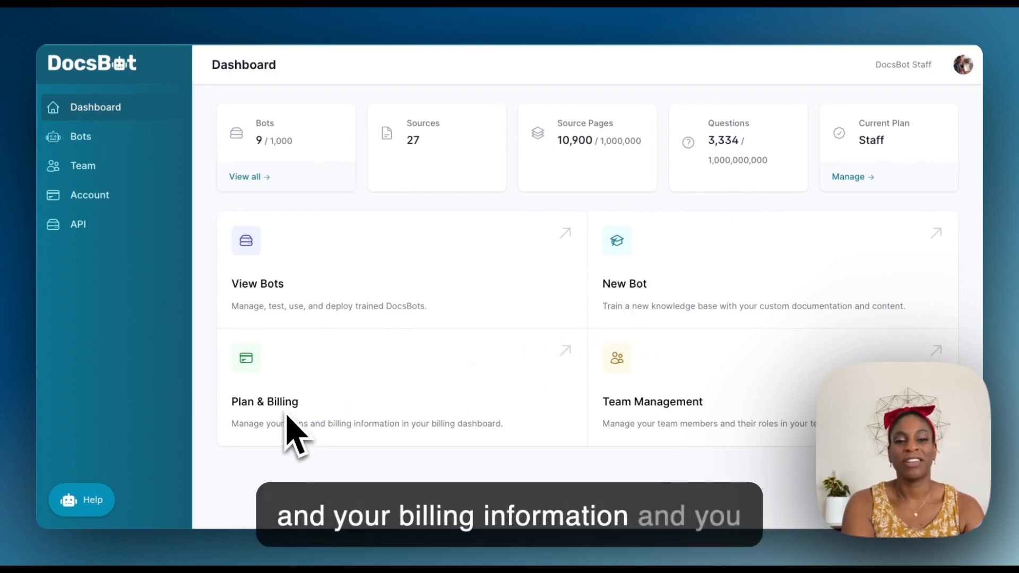
pyautogui.moveTo(650, 432)
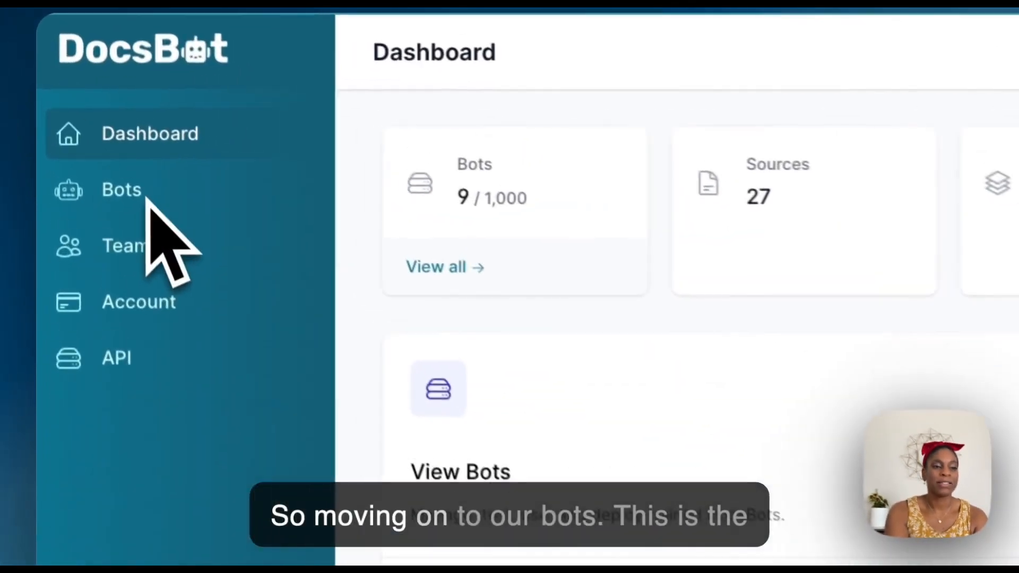
# - Open the Bots list and scroll to the top to see WildCloud, Carbon Test and DocsBot Marketing
pyautogui.click(124, 190)
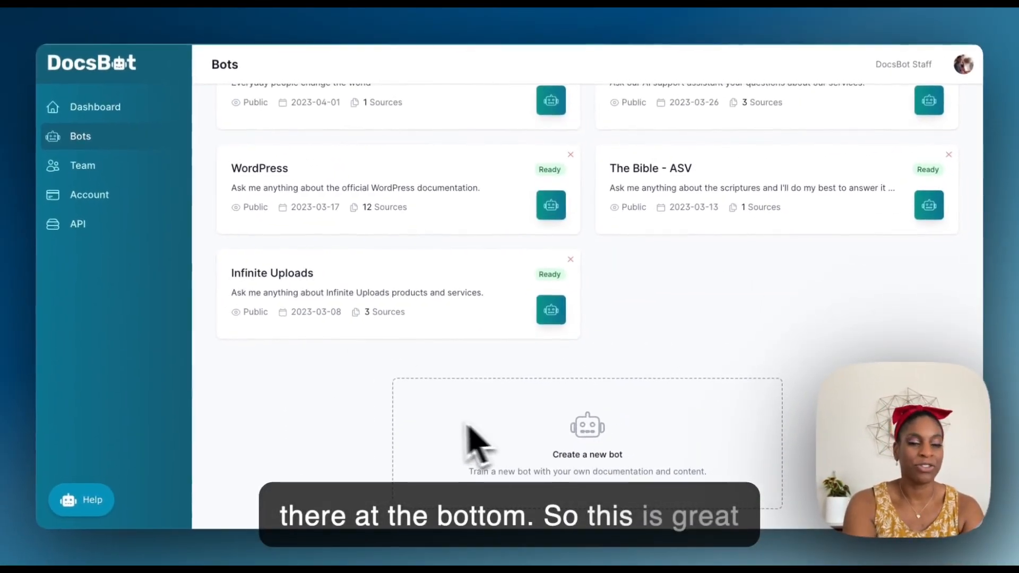
pyautogui.moveTo(315, 439)
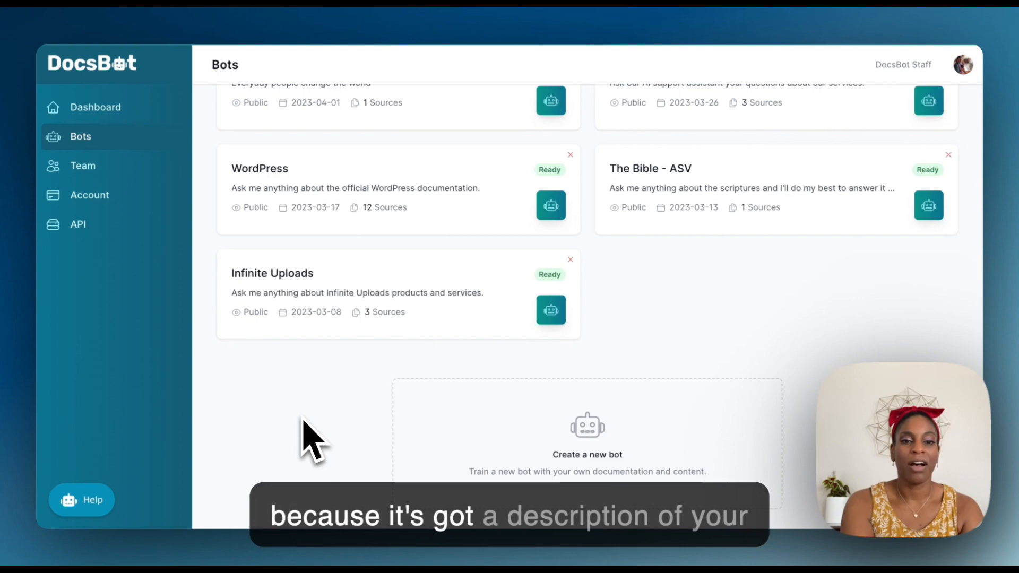
pyautogui.scroll(3)
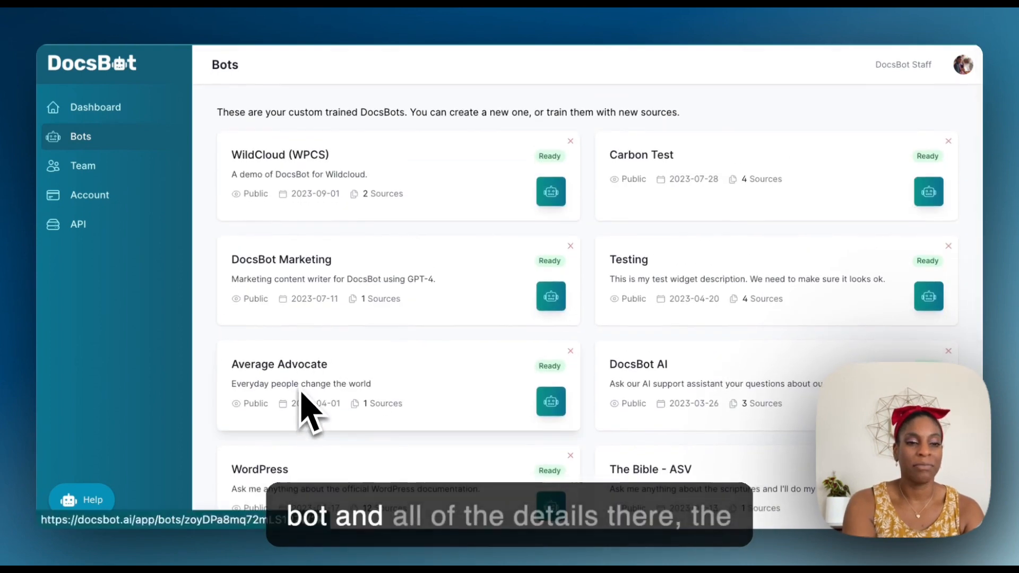
pyautogui.moveTo(338, 260)
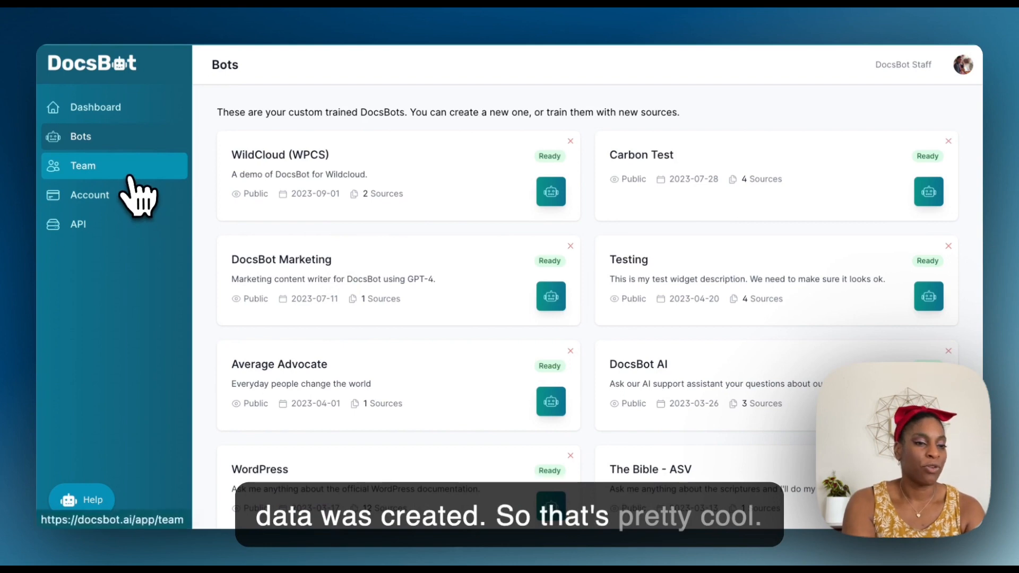
# - Open the Team page and scroll through the super admin tools and member list
pyautogui.click(83, 166)
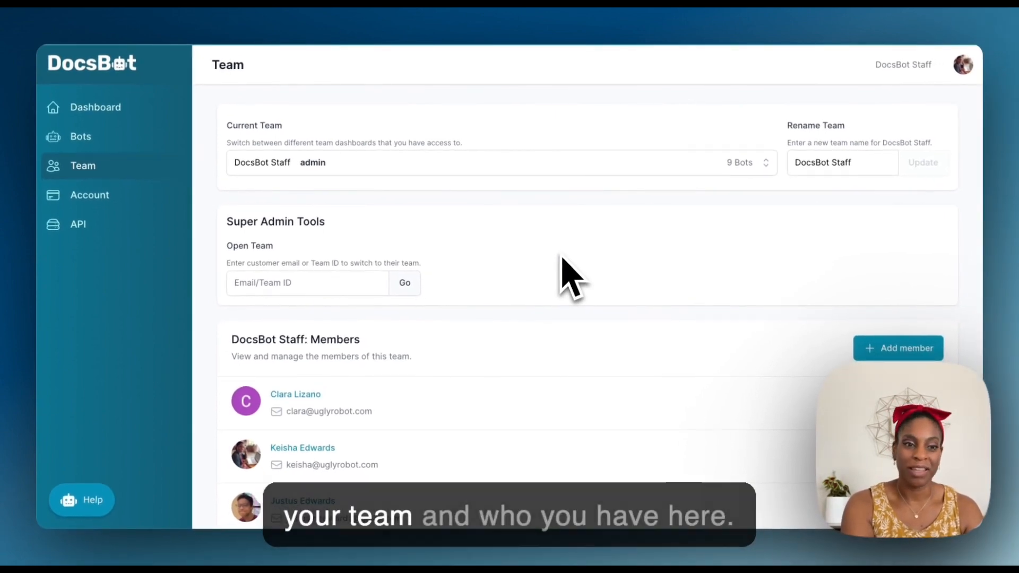
pyautogui.scroll(-3)
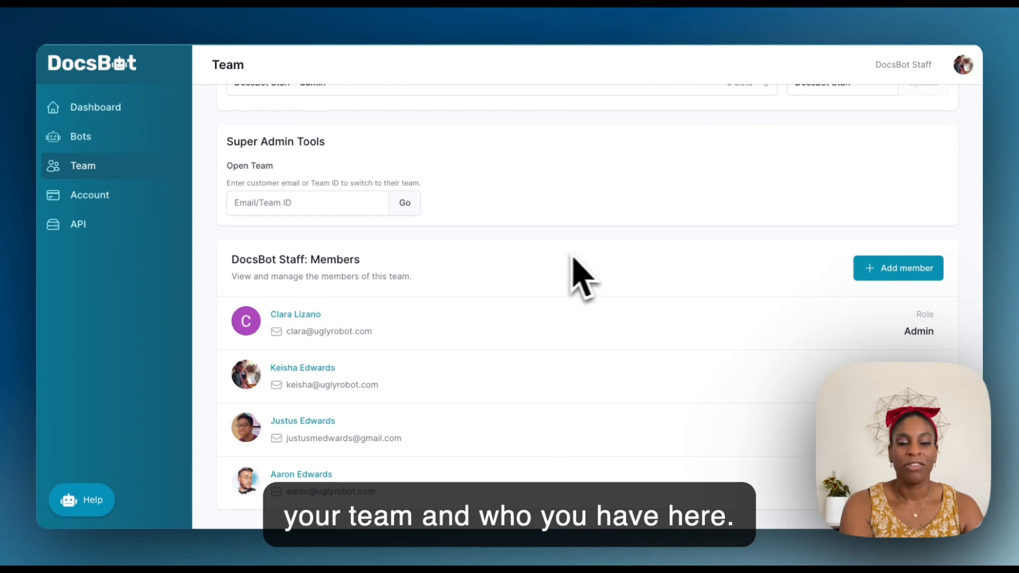
pyautogui.moveTo(666, 272)
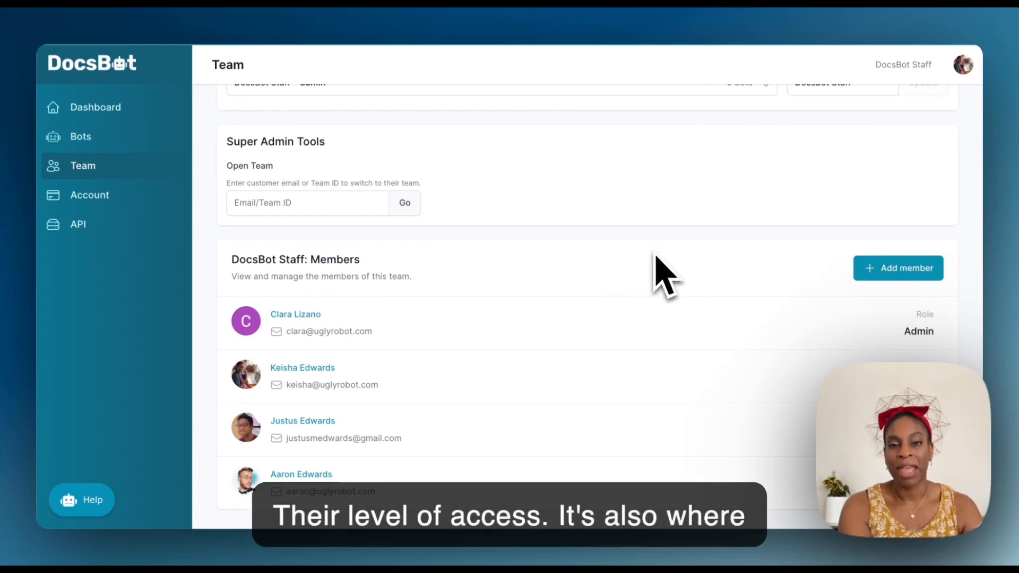
pyautogui.scroll(3)
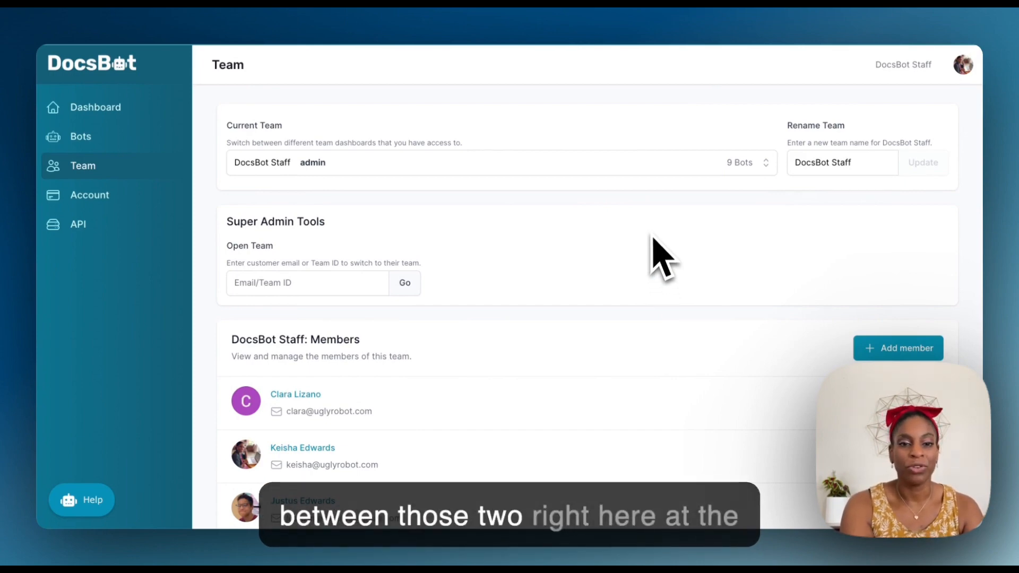
pyautogui.moveTo(498, 270)
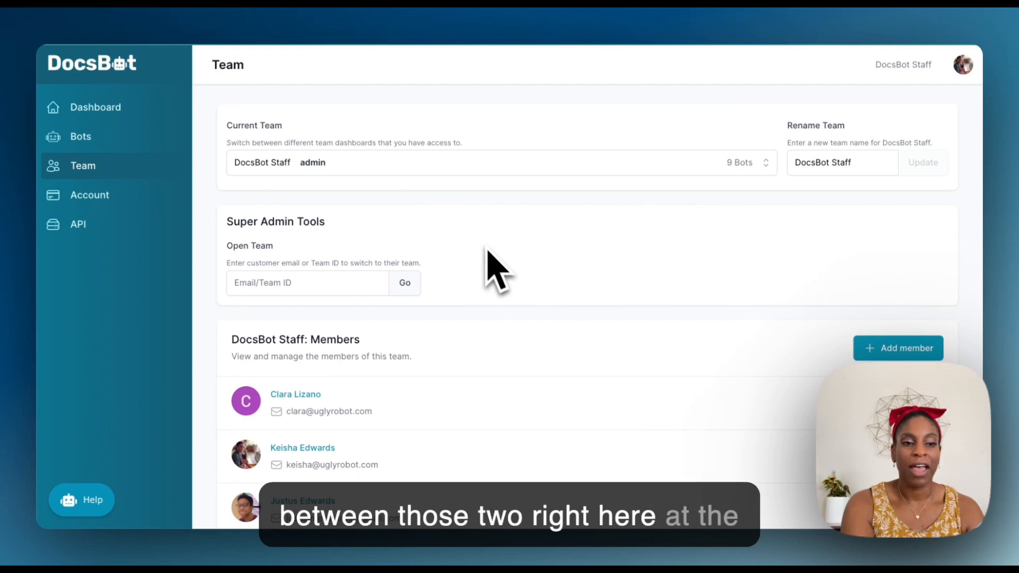
pyautogui.moveTo(409, 195)
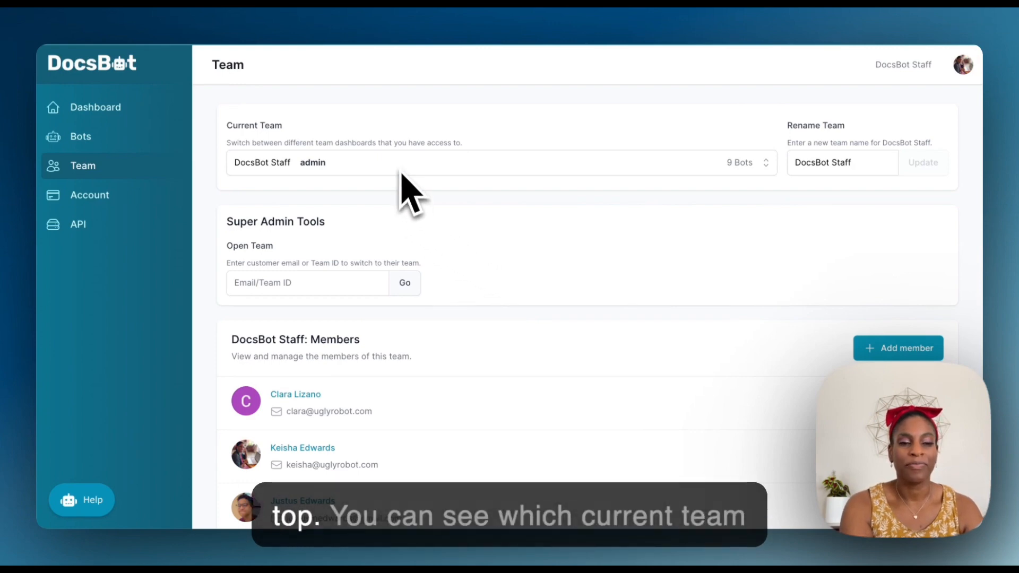
pyautogui.moveTo(449, 237)
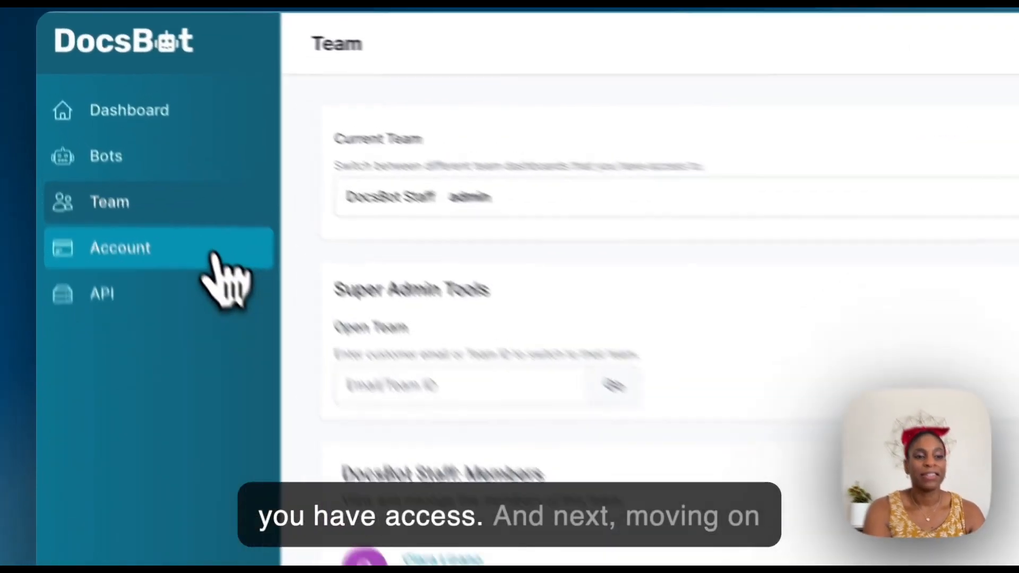
# - Open the Account page to review the Staff plan limits, Billing Portal and team deletion
pyautogui.click(120, 248)
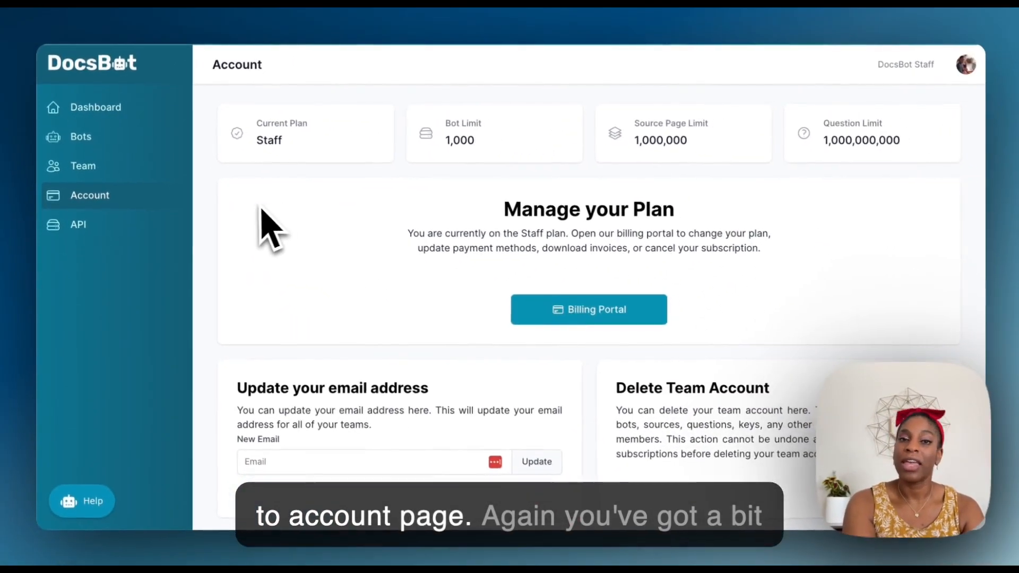
pyautogui.moveTo(400, 172)
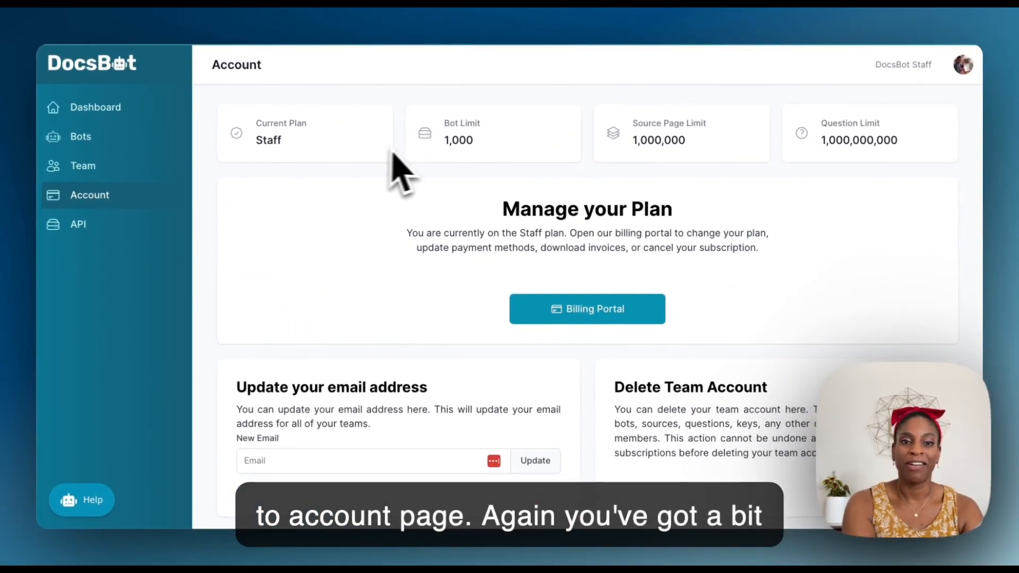
pyautogui.moveTo(962, 153)
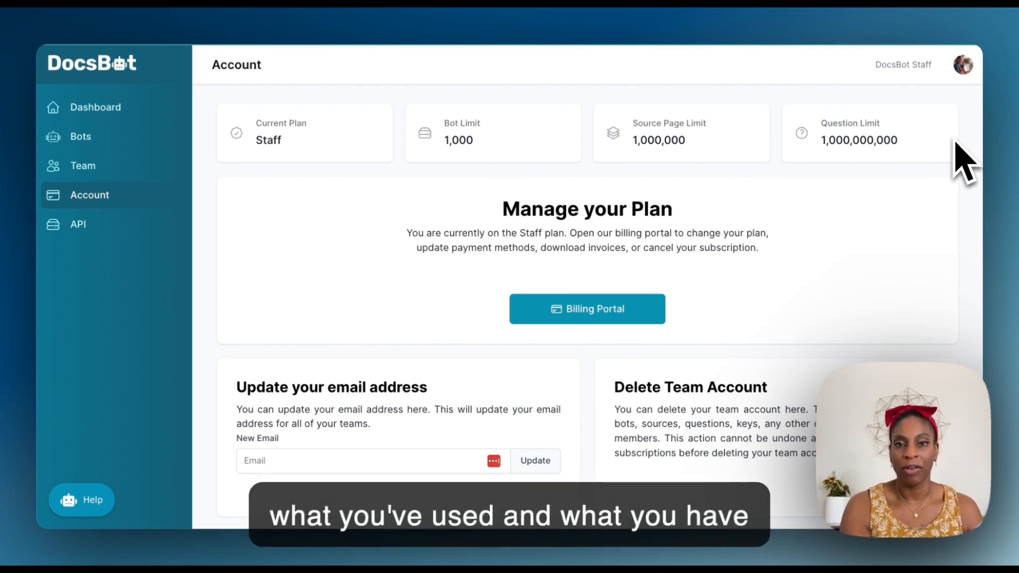
pyautogui.moveTo(917, 175)
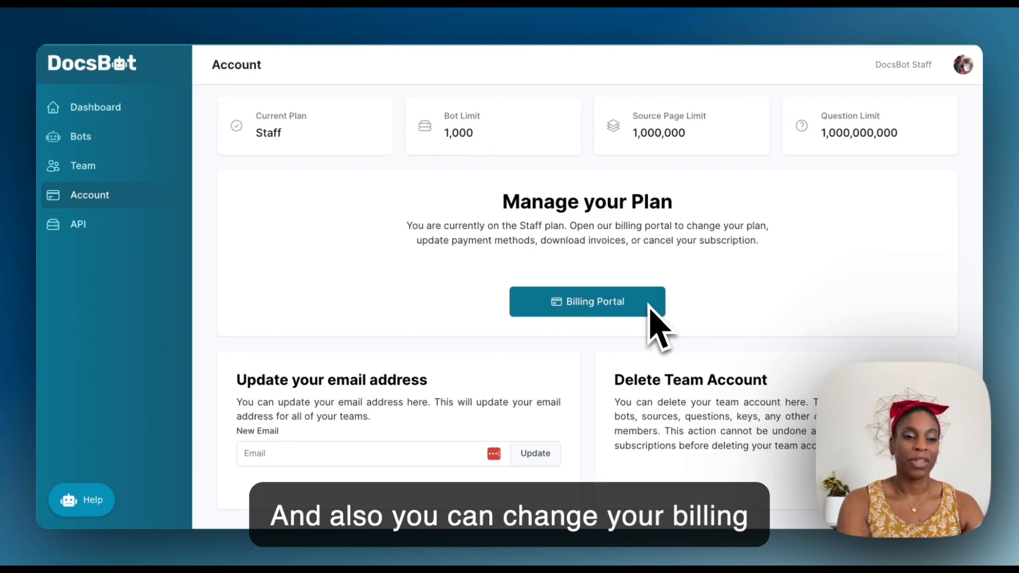
pyautogui.moveTo(497, 364)
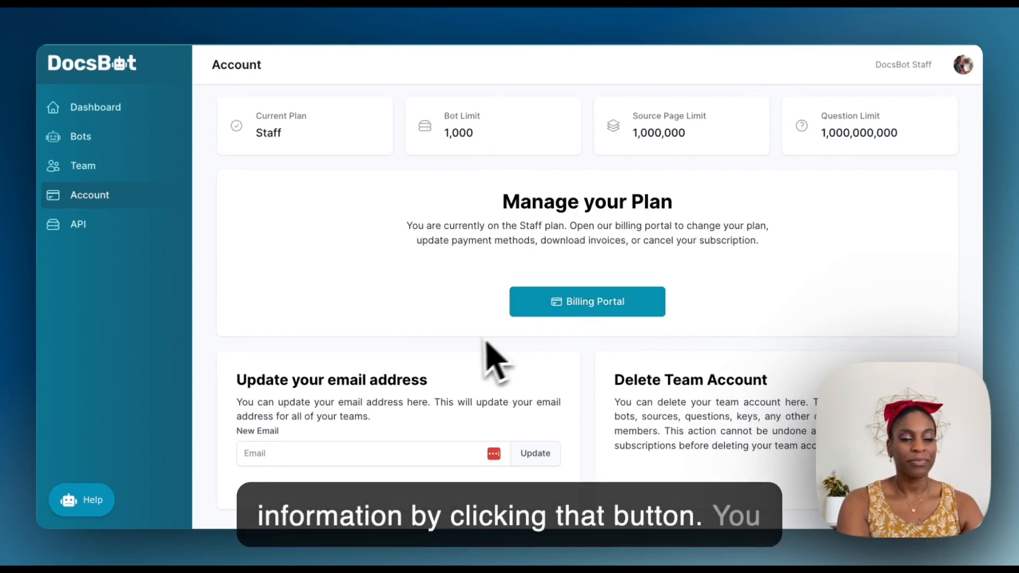
pyautogui.moveTo(445, 419)
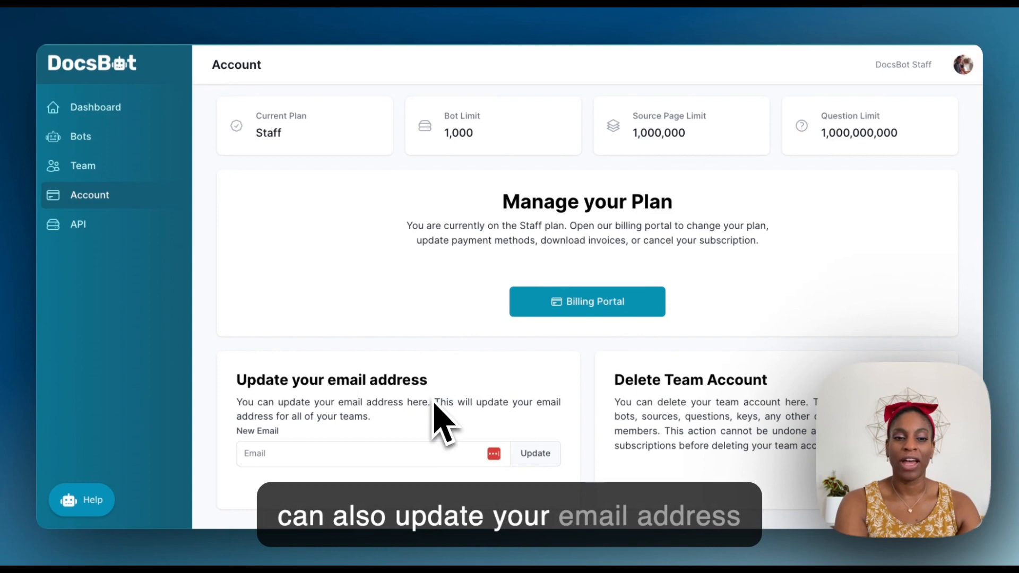
pyautogui.moveTo(390, 443)
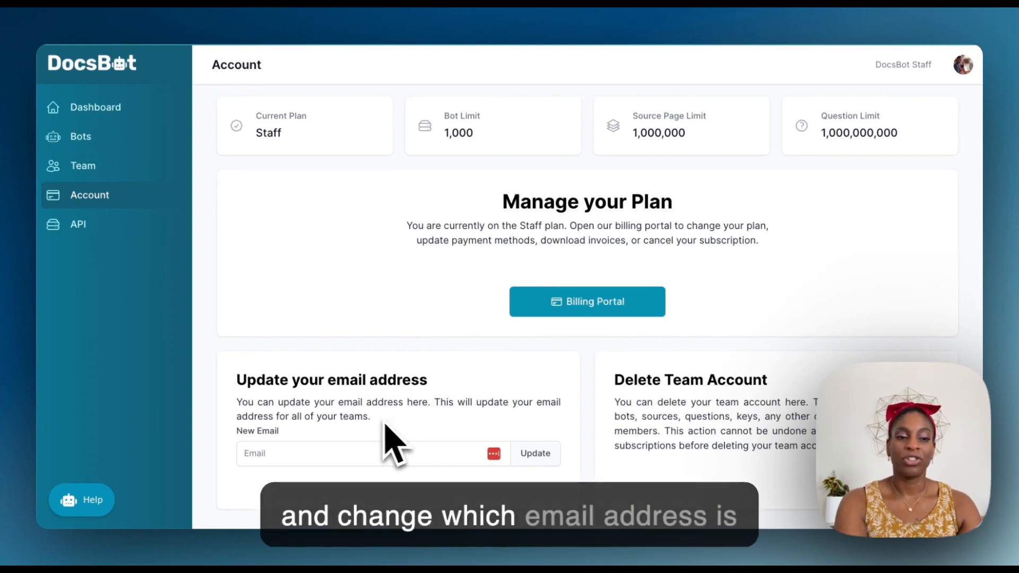
pyautogui.moveTo(376, 442)
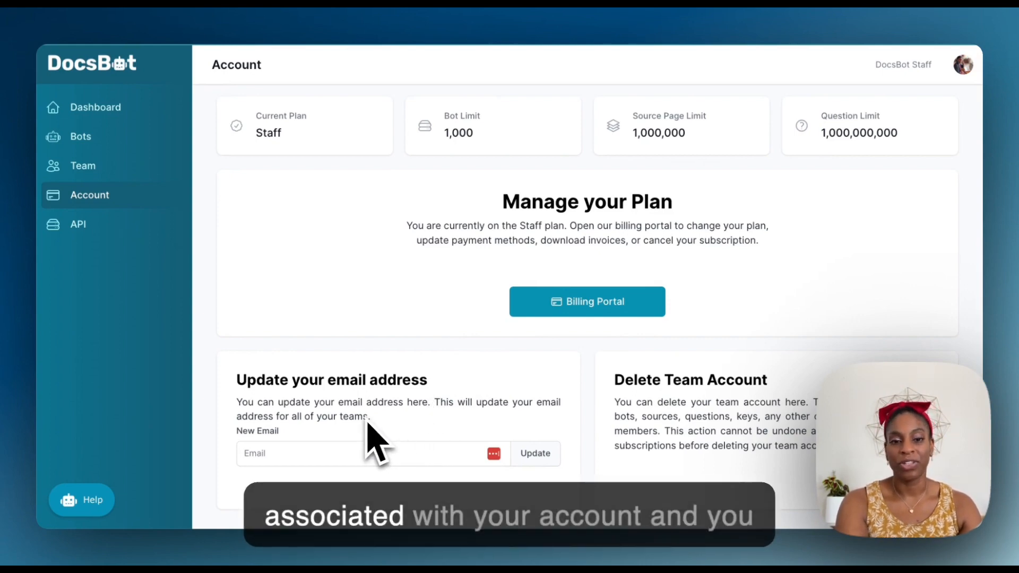
pyautogui.moveTo(630, 435)
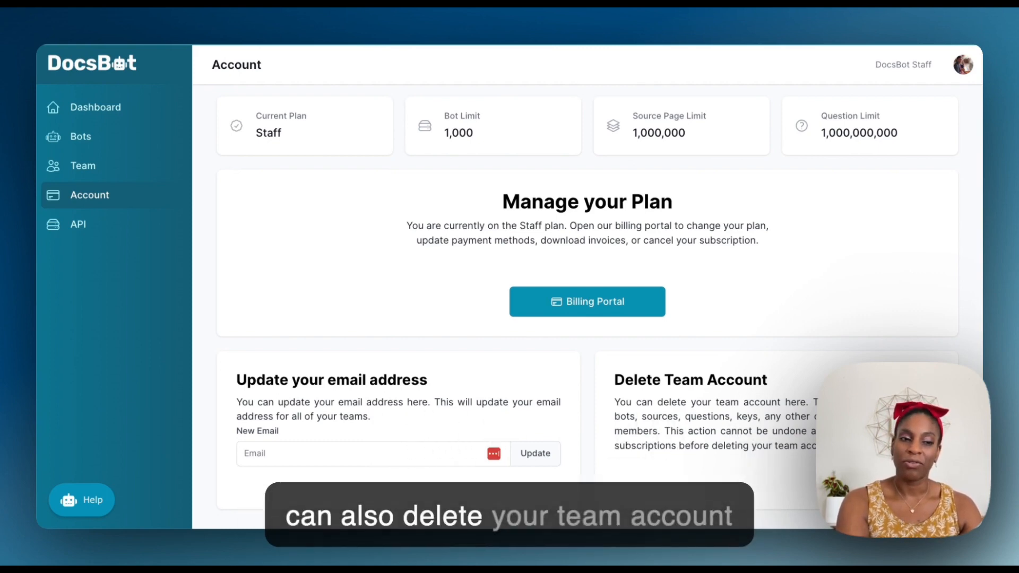
pyautogui.click(78, 224)
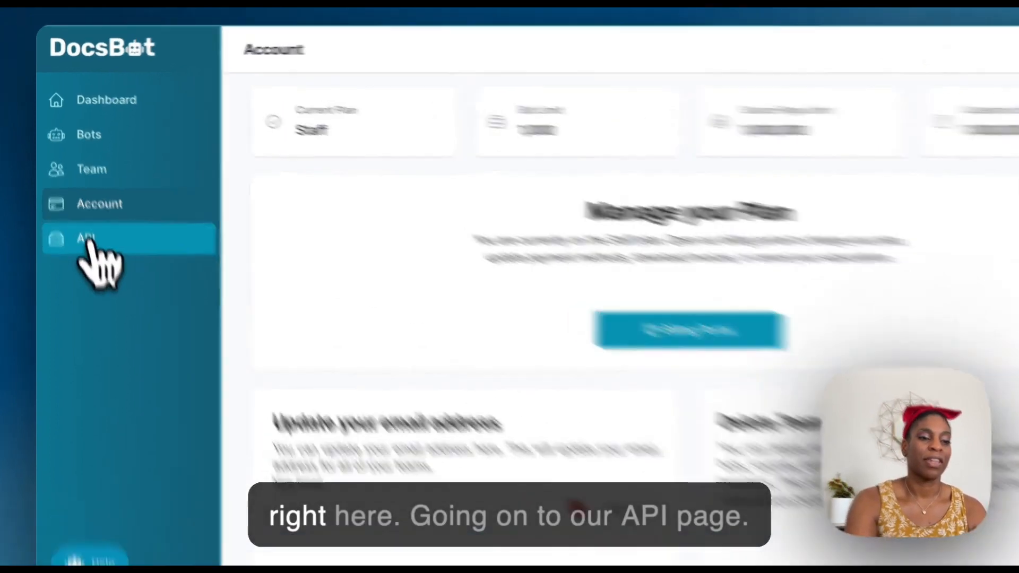
# - Open the API page and scroll down to the API Documentation and Team ID
pyautogui.click(87, 238)
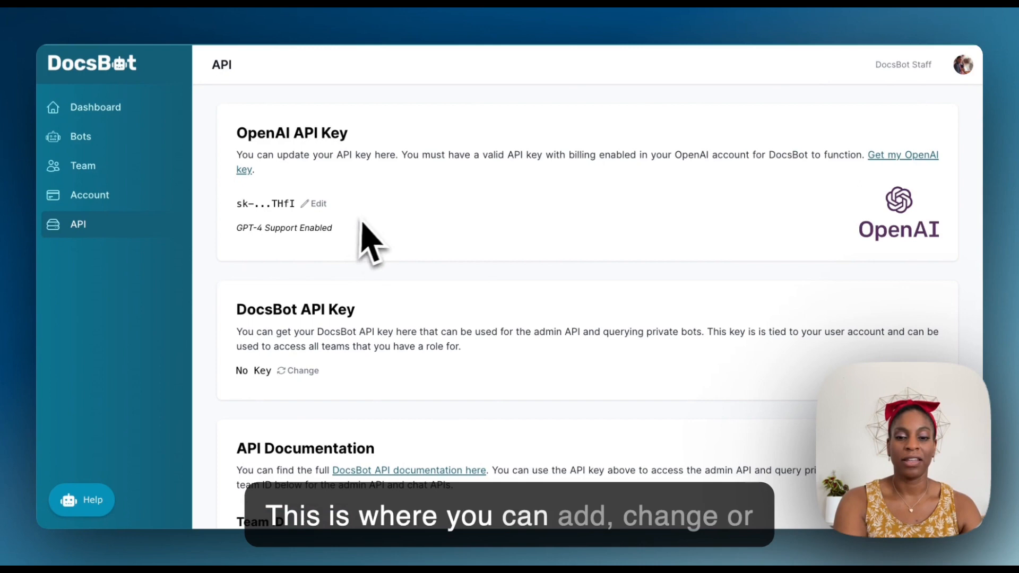
pyautogui.moveTo(373, 221)
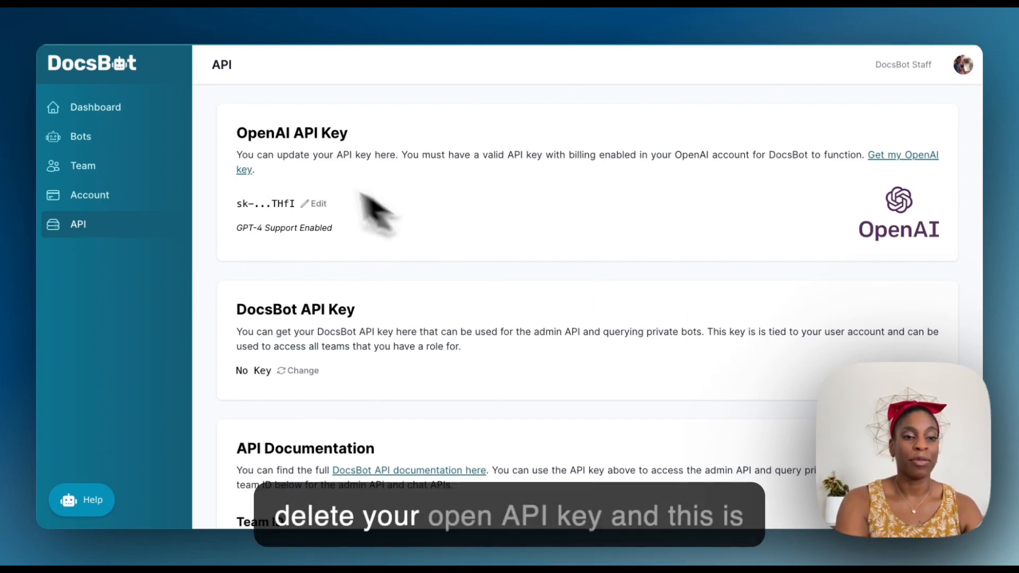
pyautogui.moveTo(299, 186)
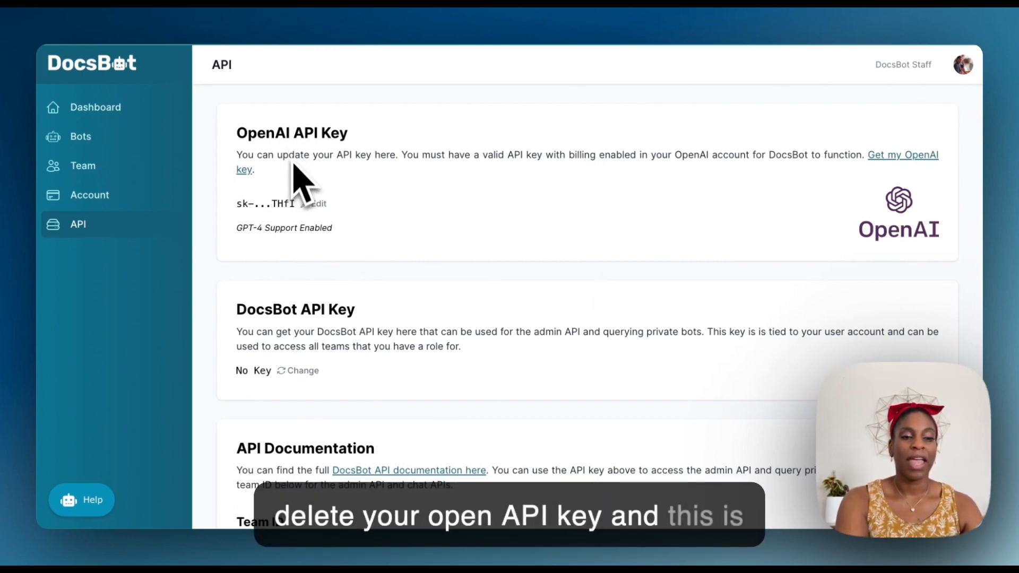
pyautogui.moveTo(351, 338)
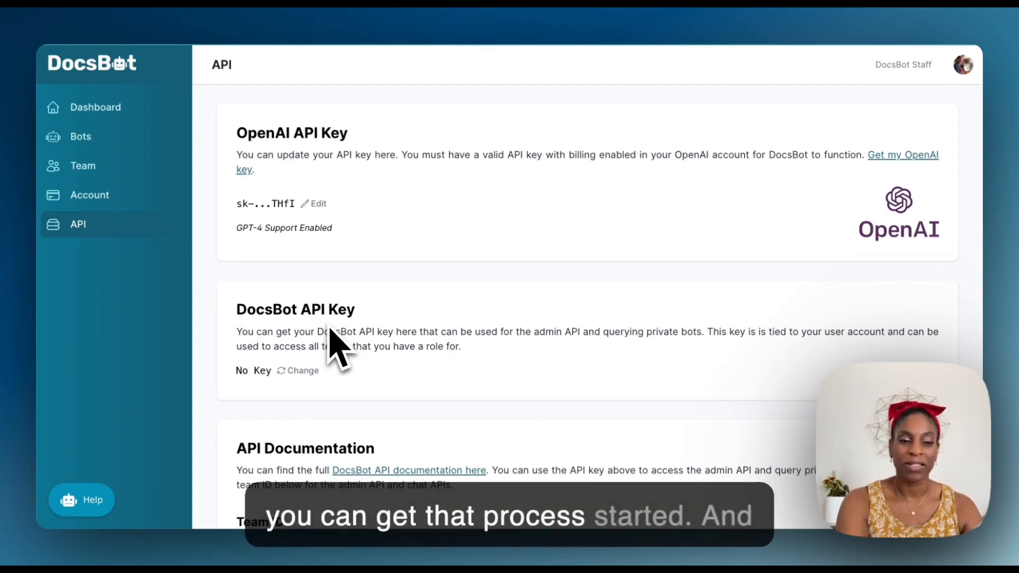
pyautogui.scroll(-3)
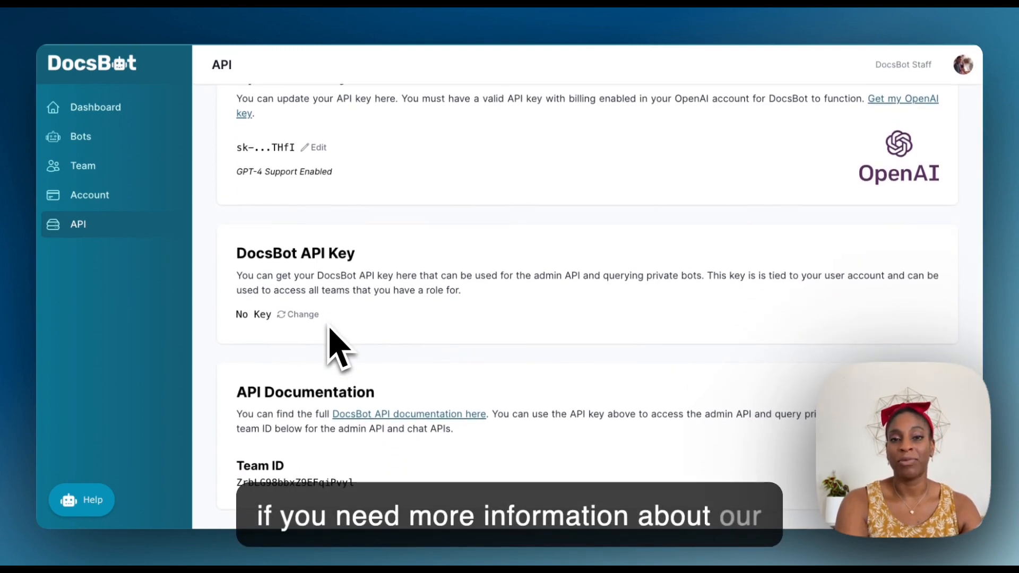
pyautogui.moveTo(345, 449)
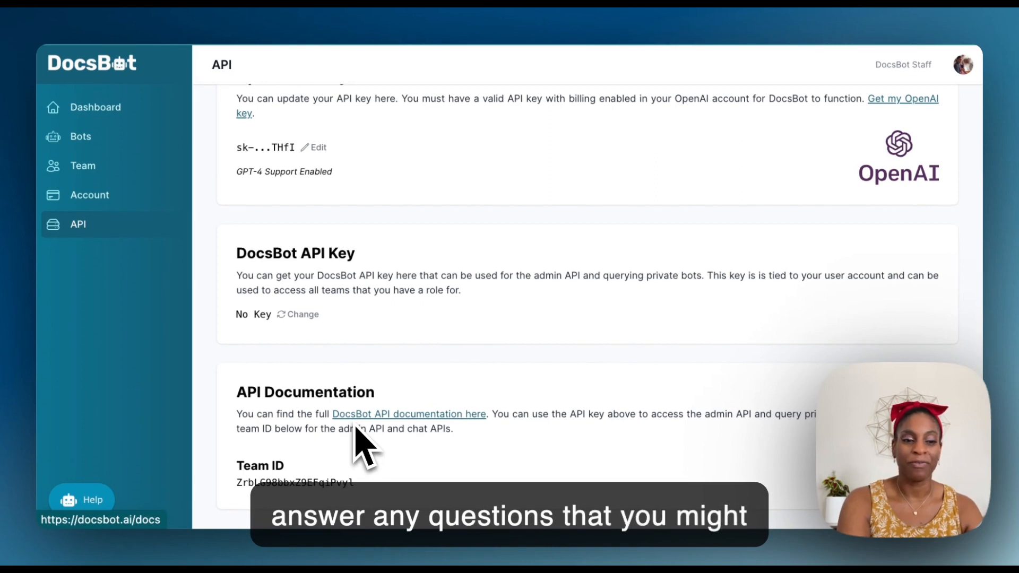
# - Open the Help chat and type the question 'how do i integrate with'
pyautogui.click(82, 500)
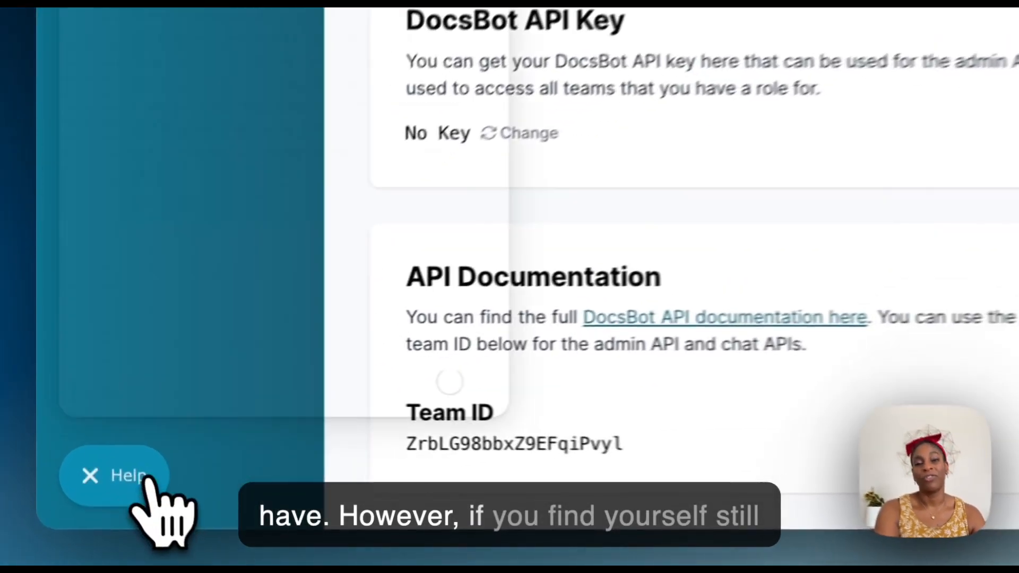
pyautogui.click(116, 475)
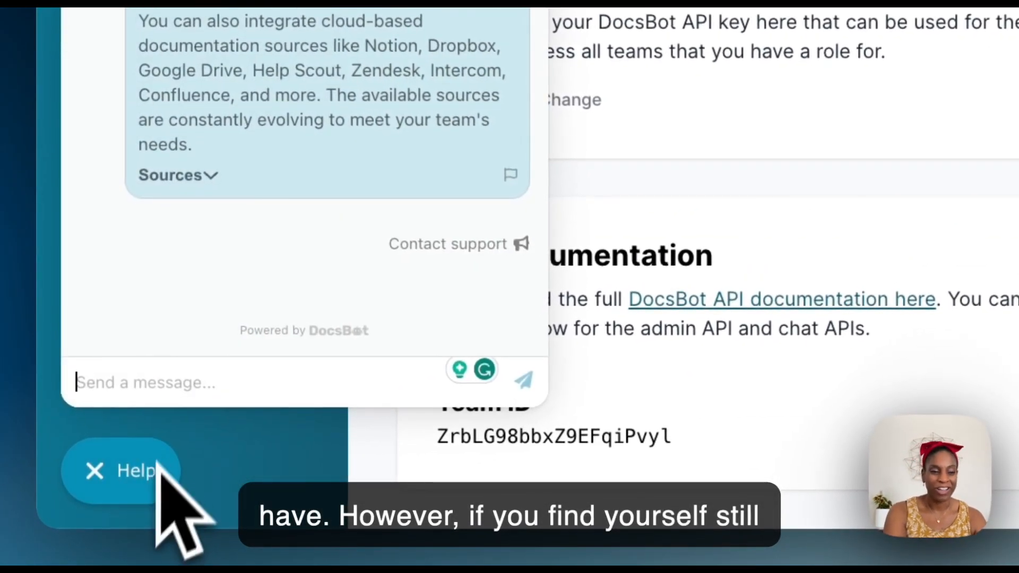
pyautogui.moveTo(315, 382)
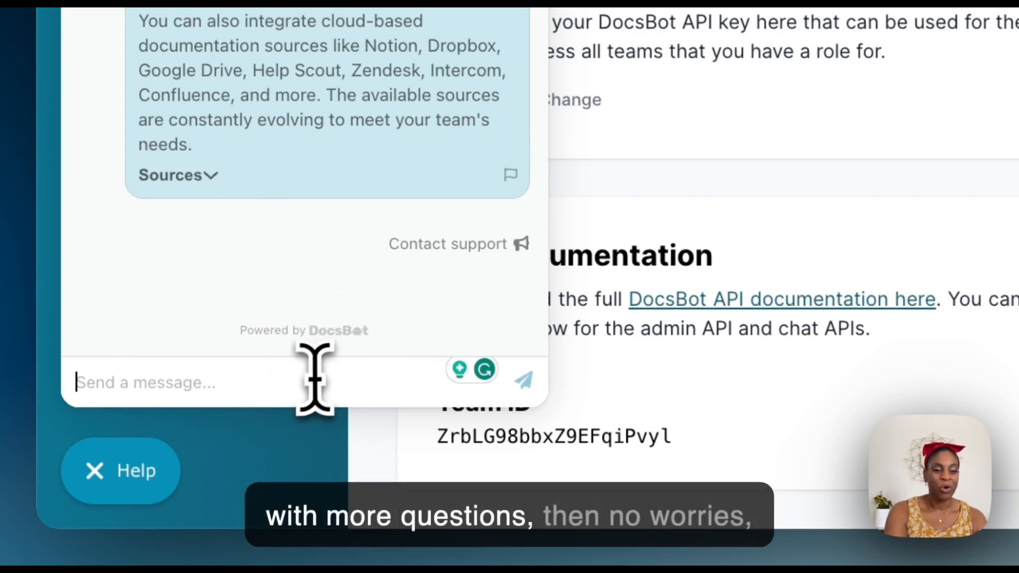
pyautogui.moveTo(310, 384)
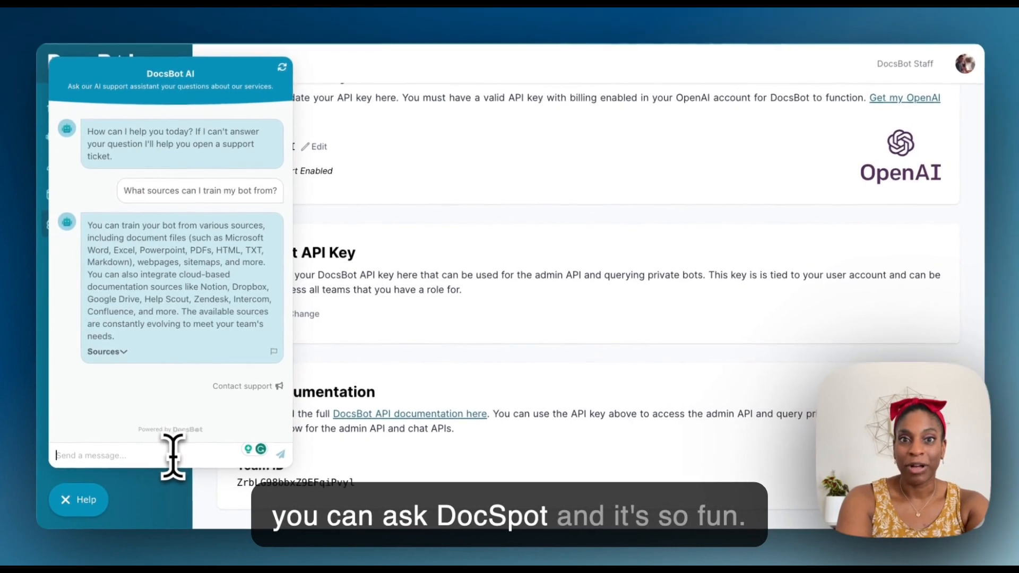
pyautogui.write('how')
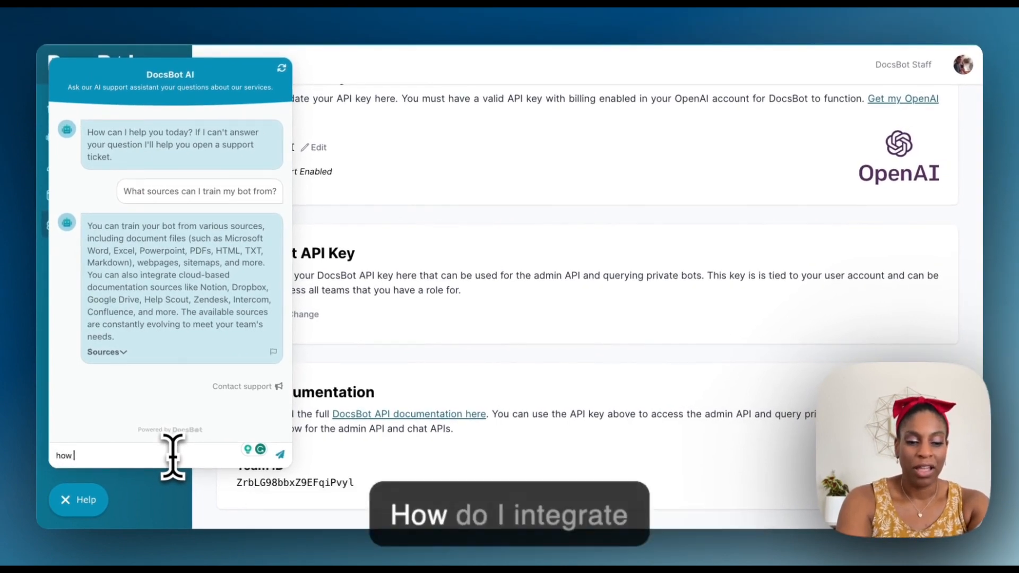
pyautogui.write('do i int')
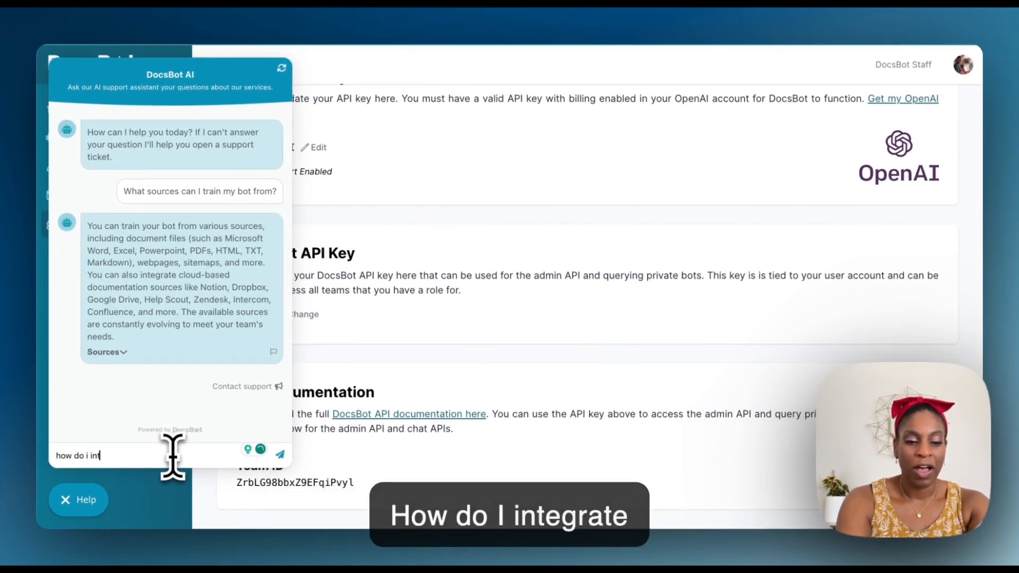
pyautogui.write('egrate')
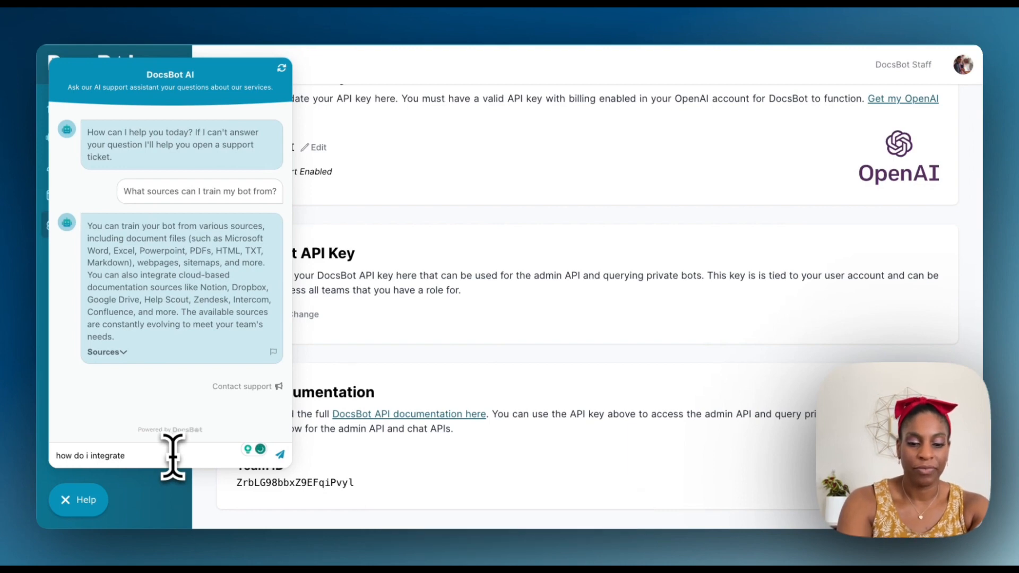
pyautogui.write('with')
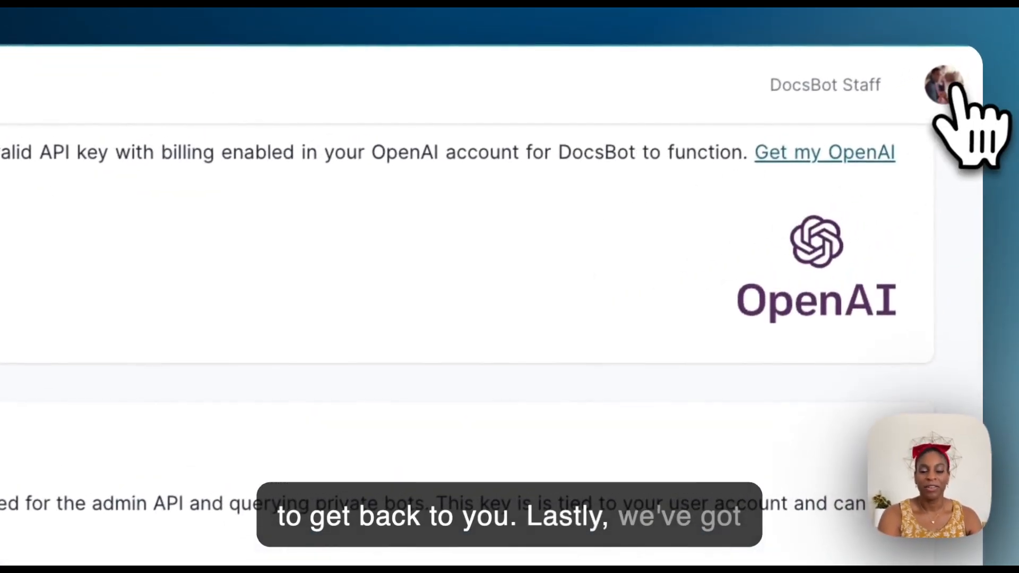
# - Show the avatar's account and logout menu, then go back to the Dashboard
pyautogui.click(947, 84)
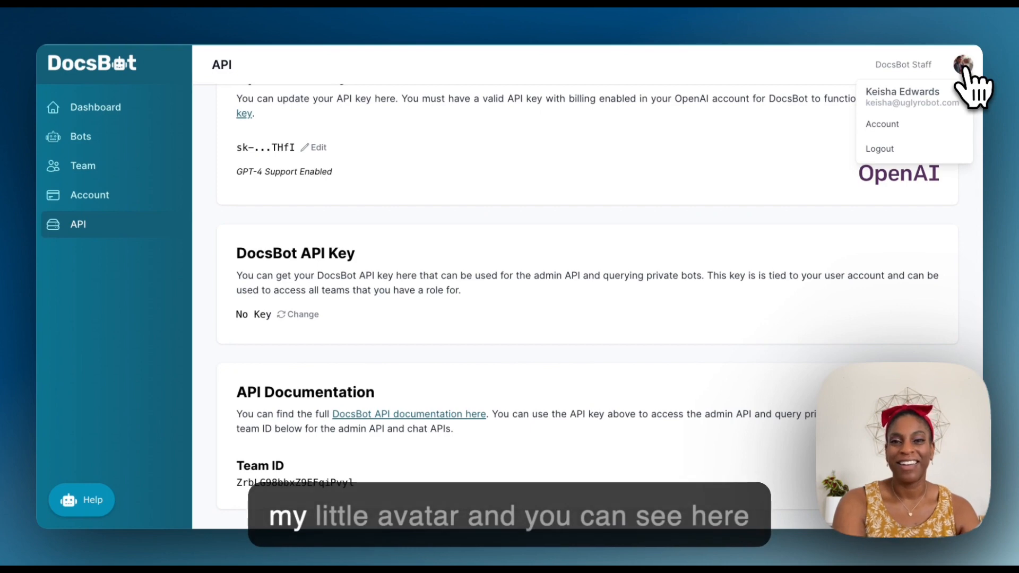
pyautogui.moveTo(955, 104)
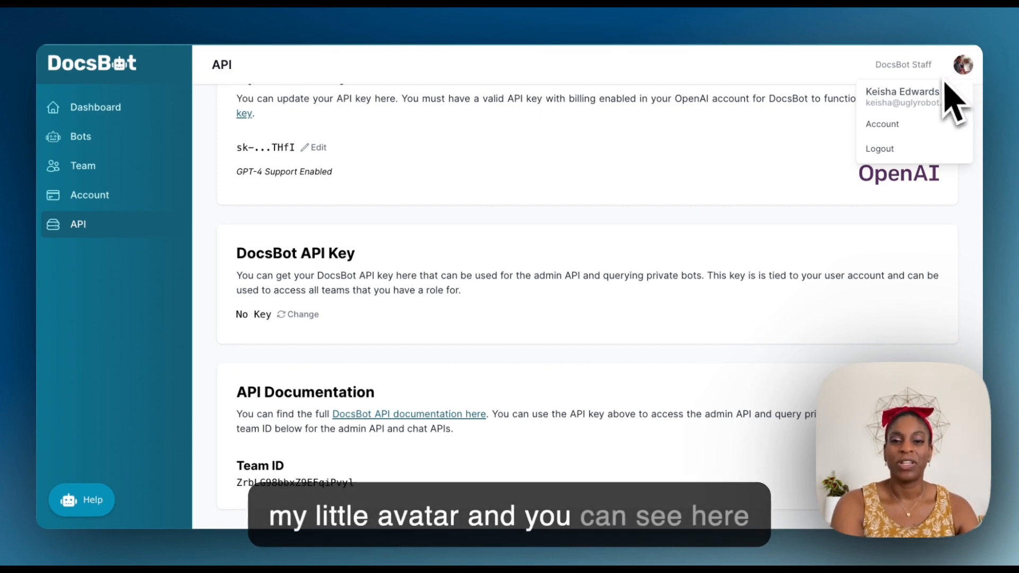
pyautogui.moveTo(936, 124)
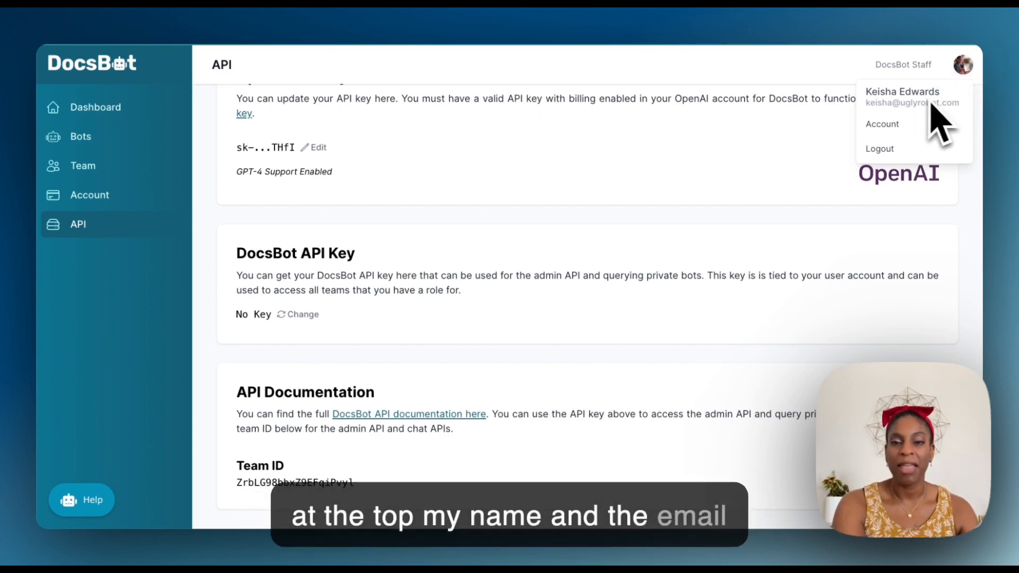
pyautogui.moveTo(968, 130)
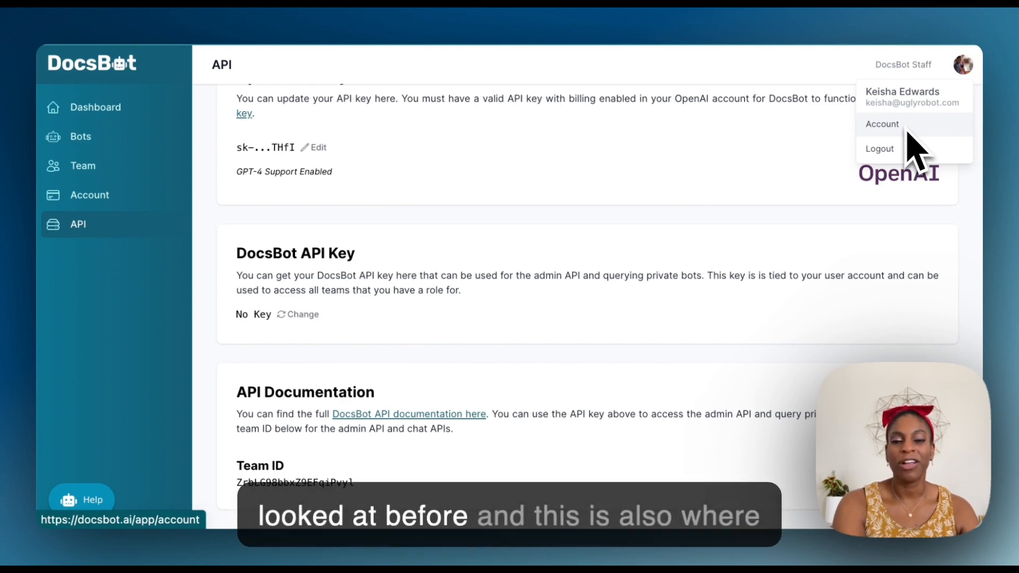
pyautogui.moveTo(897, 148)
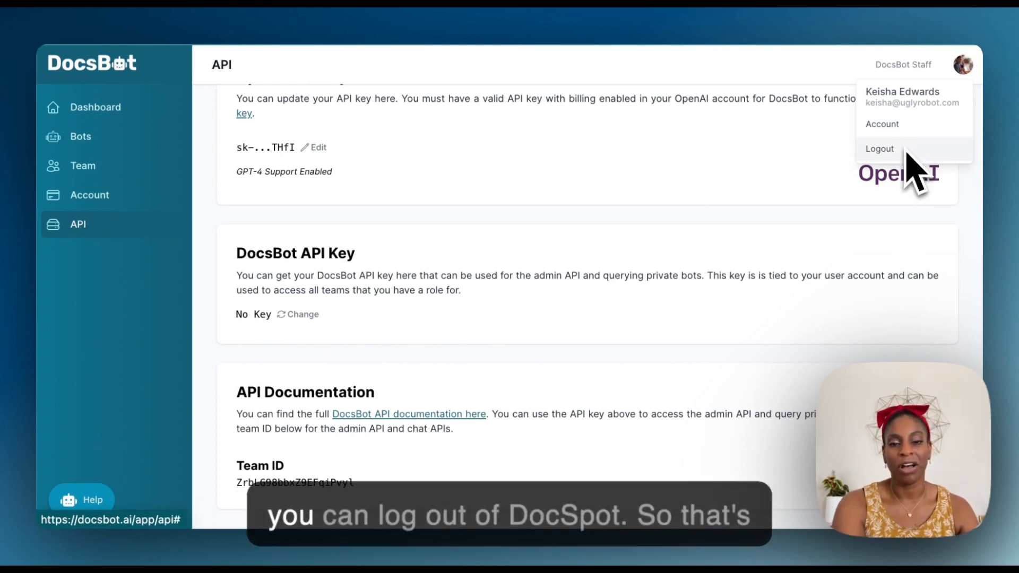
pyautogui.moveTo(426, 136)
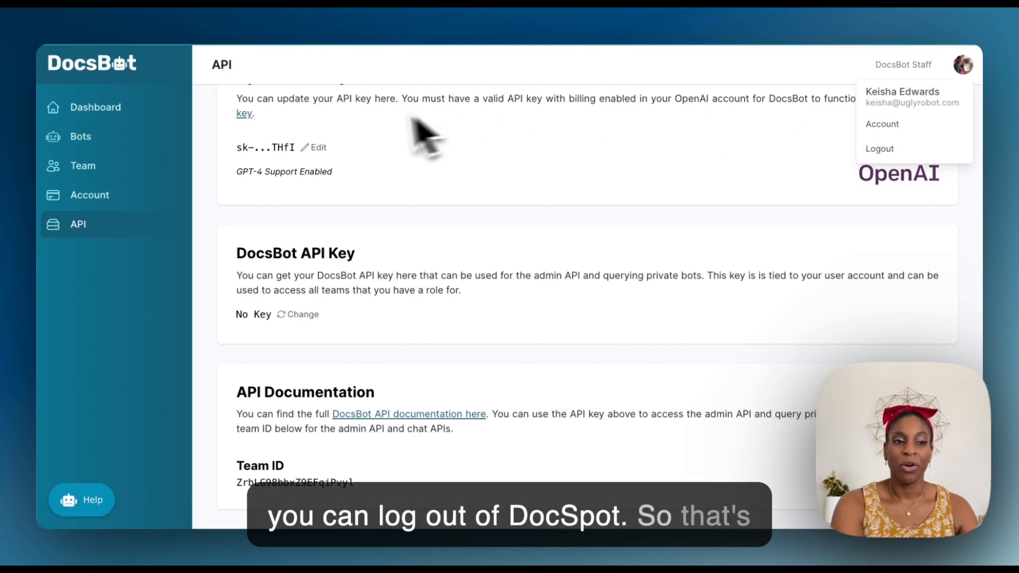
pyautogui.click(95, 107)
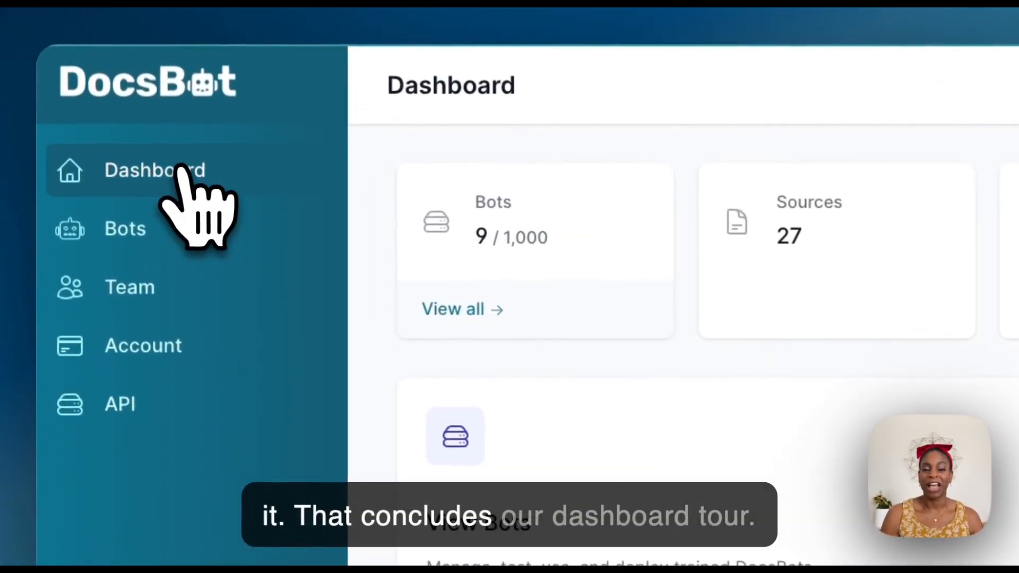